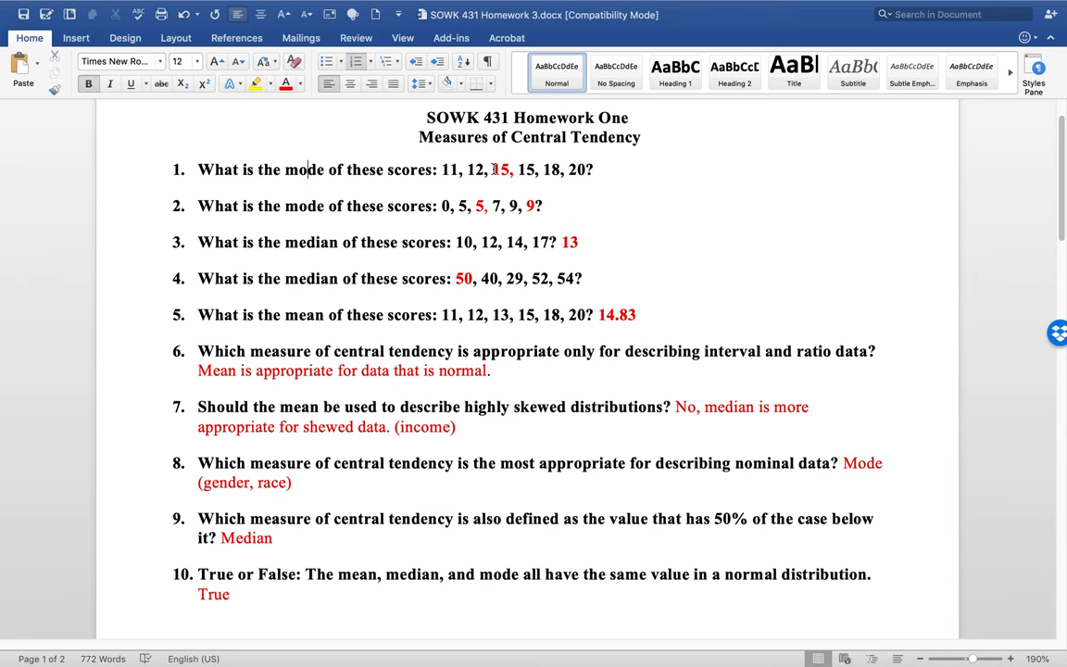
- Check answers 1–5, highlighting question 5's scores and re-entering '.8' in the 14.83 mean
{"action": "double_click", "coordinate": [506, 169]}
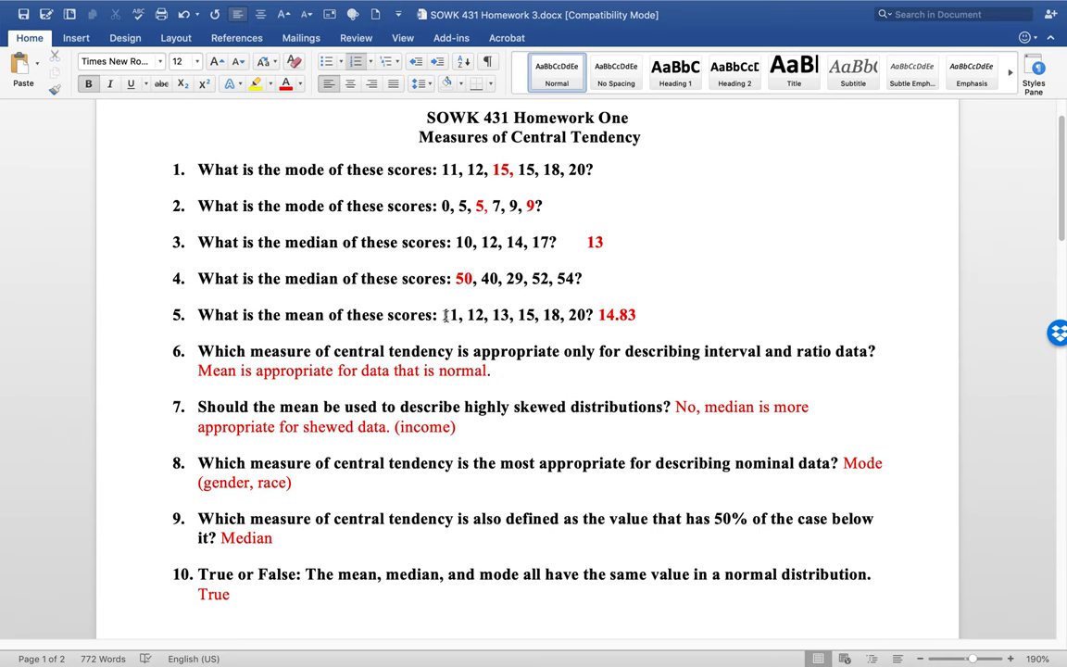
{"action": "left_click_drag", "start_coordinate": [442, 315], "coordinate": [589, 315]}
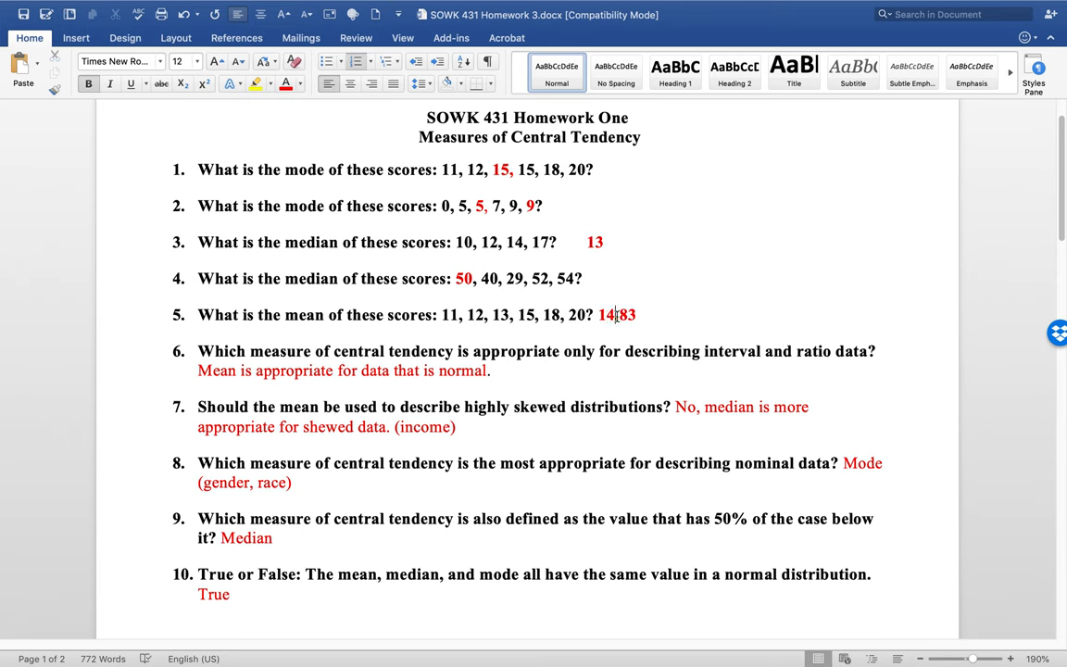
{"action": "type", "text": ".8"}
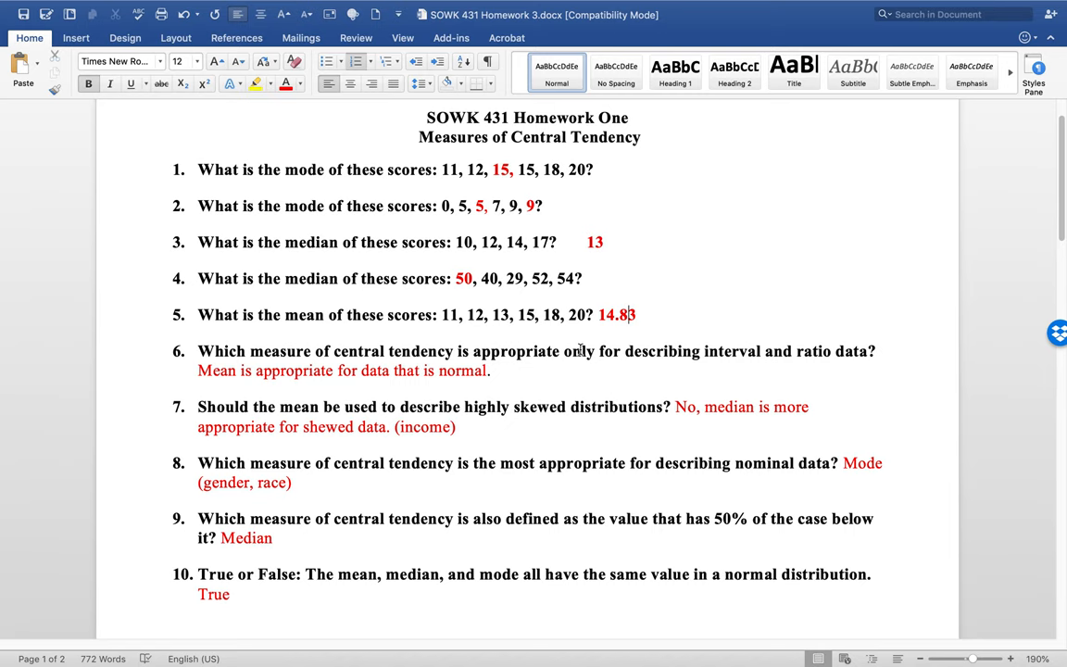
{"action": "scroll", "scroll_direction": "down", "scroll_amount": 3}
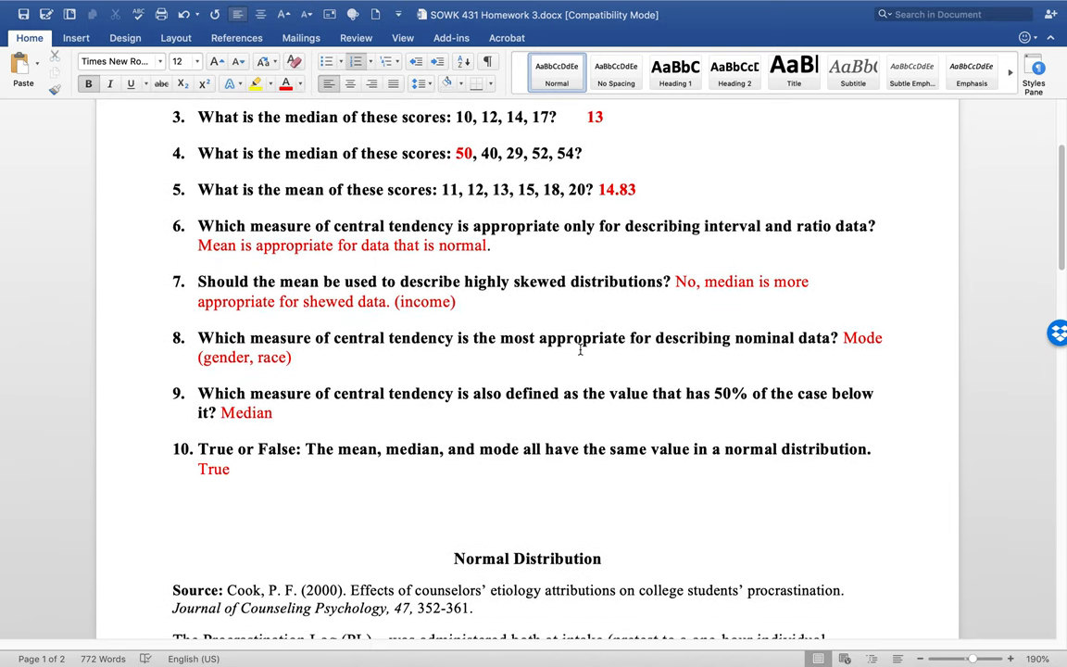
{"action": "scroll", "scroll_direction": "down", "scroll_amount": 3}
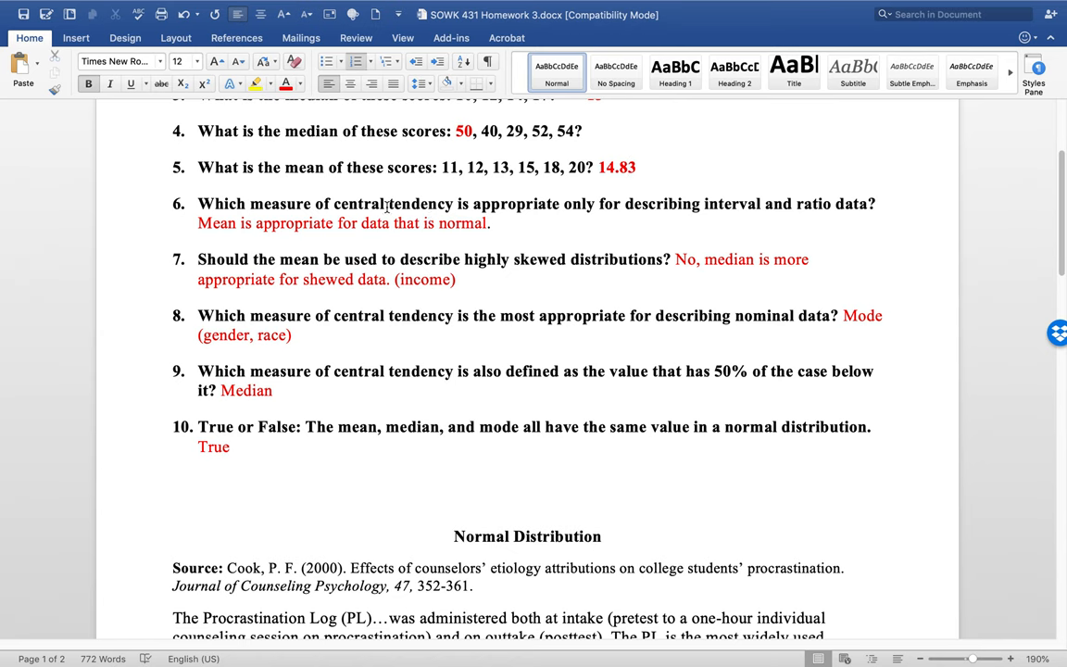
{"action": "mouse_move", "coordinate": [723, 203]}
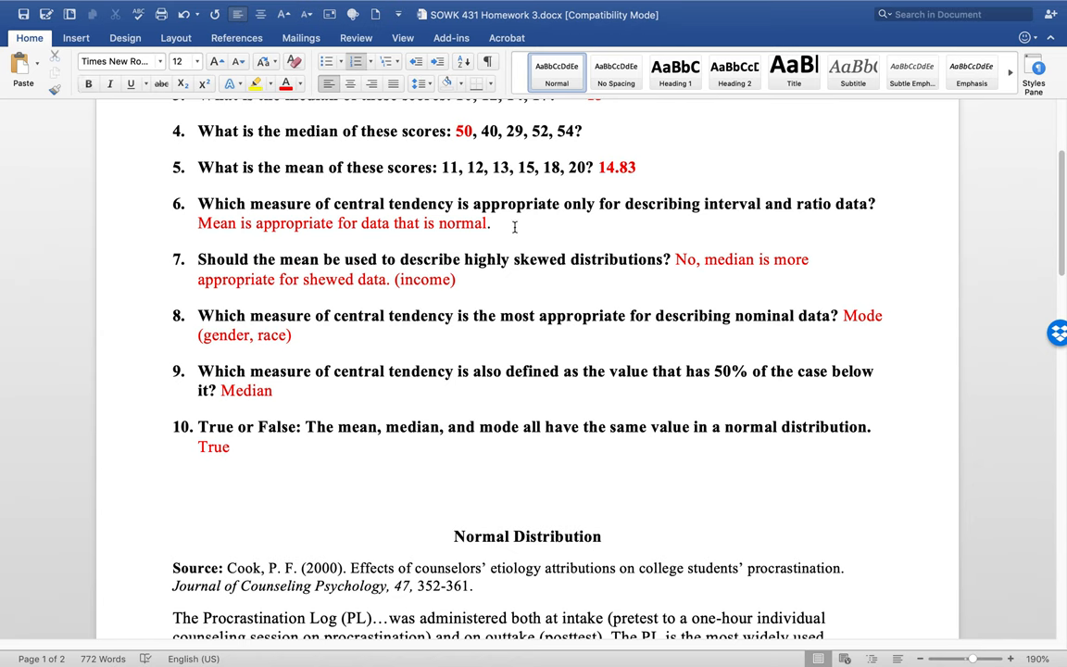
{"action": "left_click", "coordinate": [492, 223]}
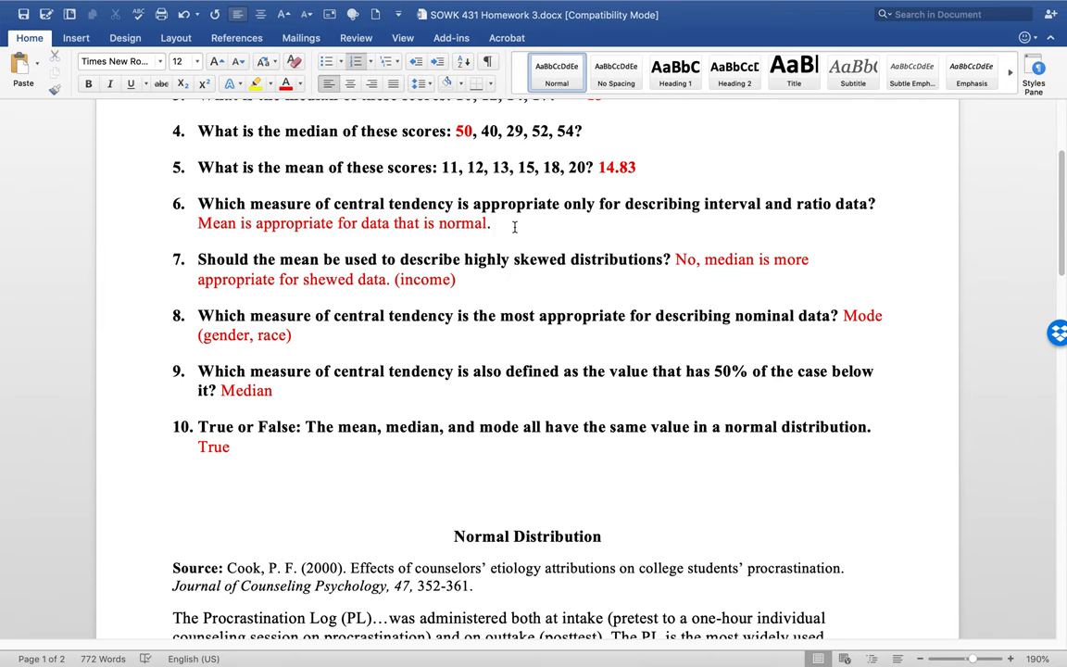
{"action": "mouse_move", "coordinate": [622, 276]}
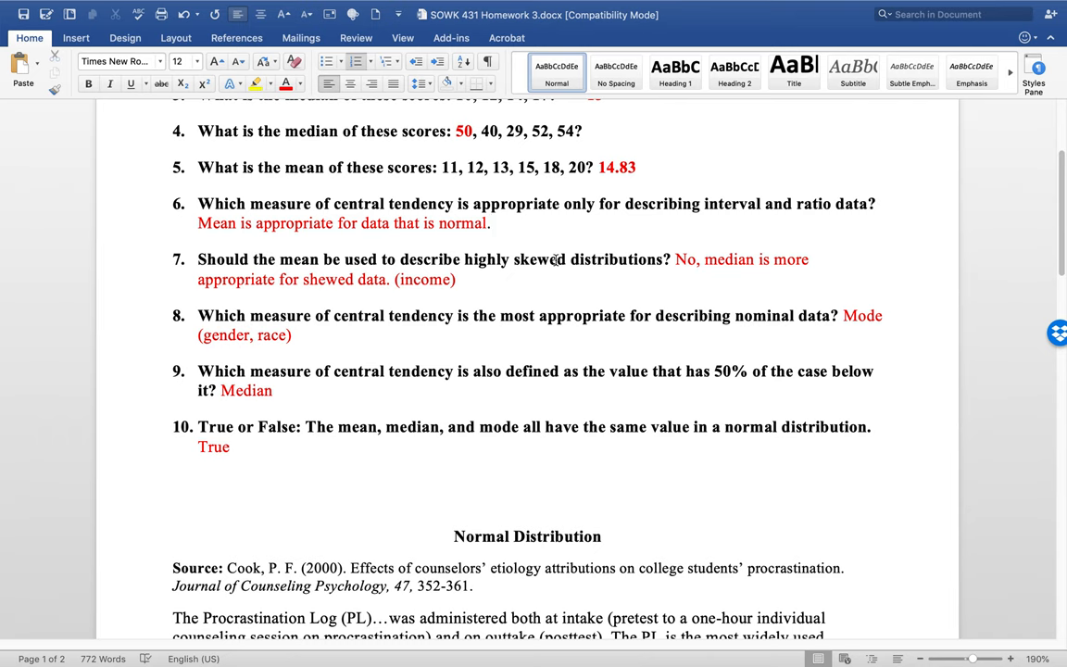
{"action": "mouse_move", "coordinate": [513, 274]}
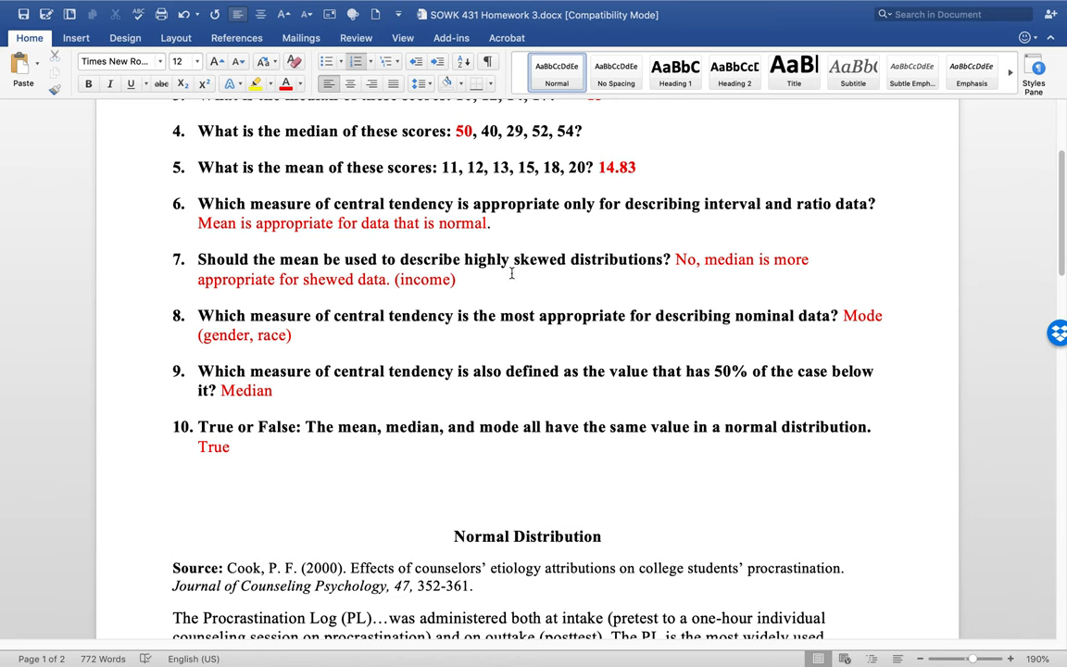
{"action": "left_click", "coordinate": [496, 222]}
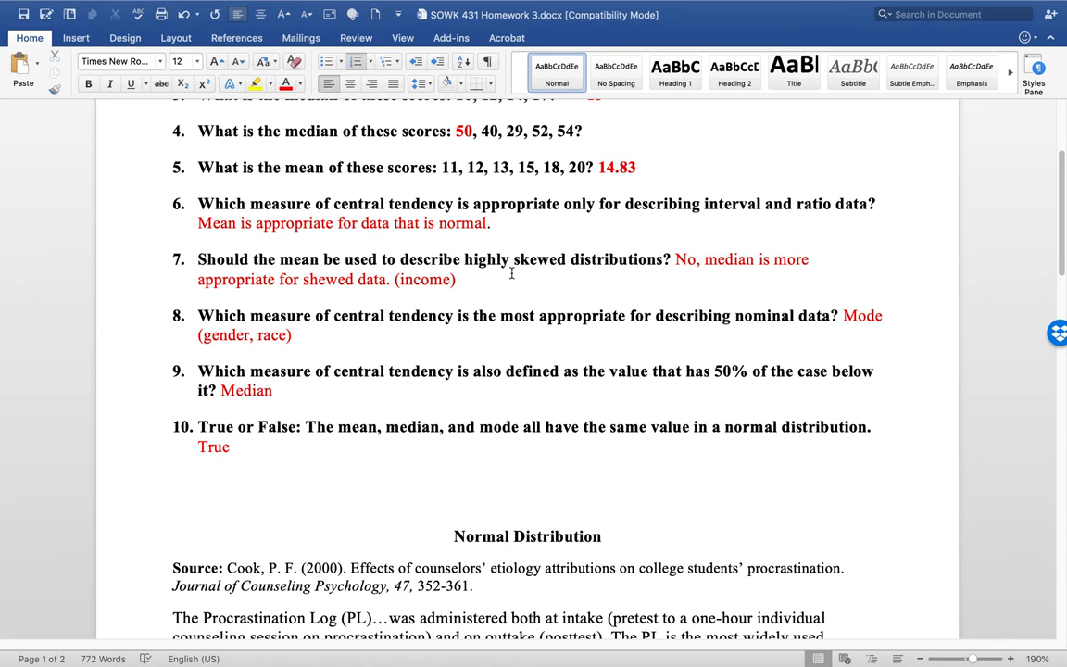
{"action": "left_click", "coordinate": [495, 224]}
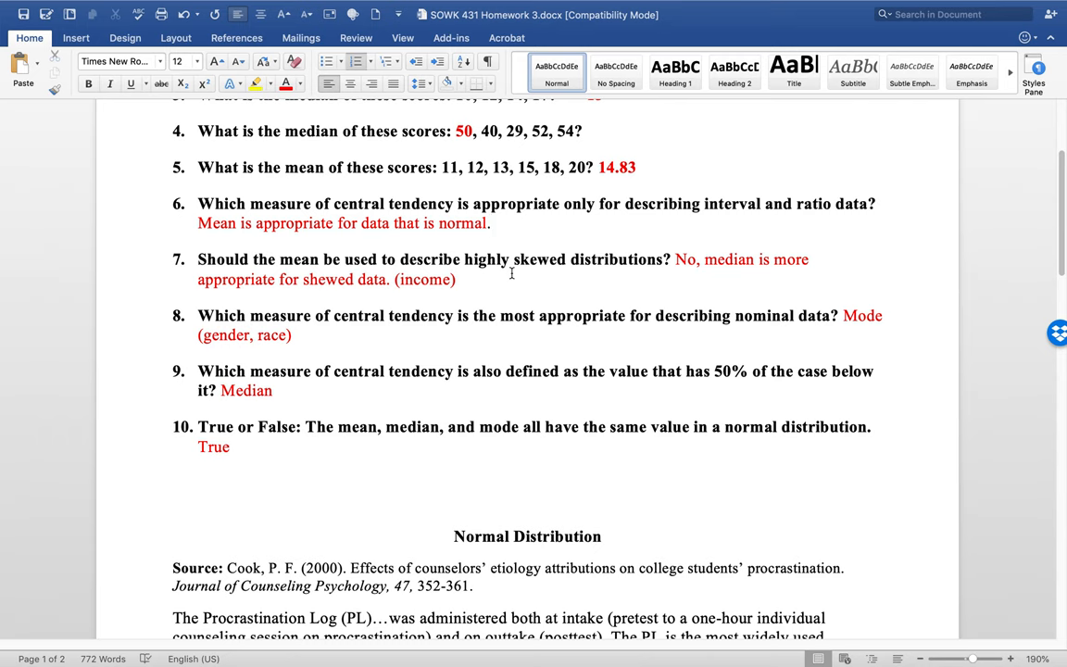
{"action": "left_click", "coordinate": [493, 223]}
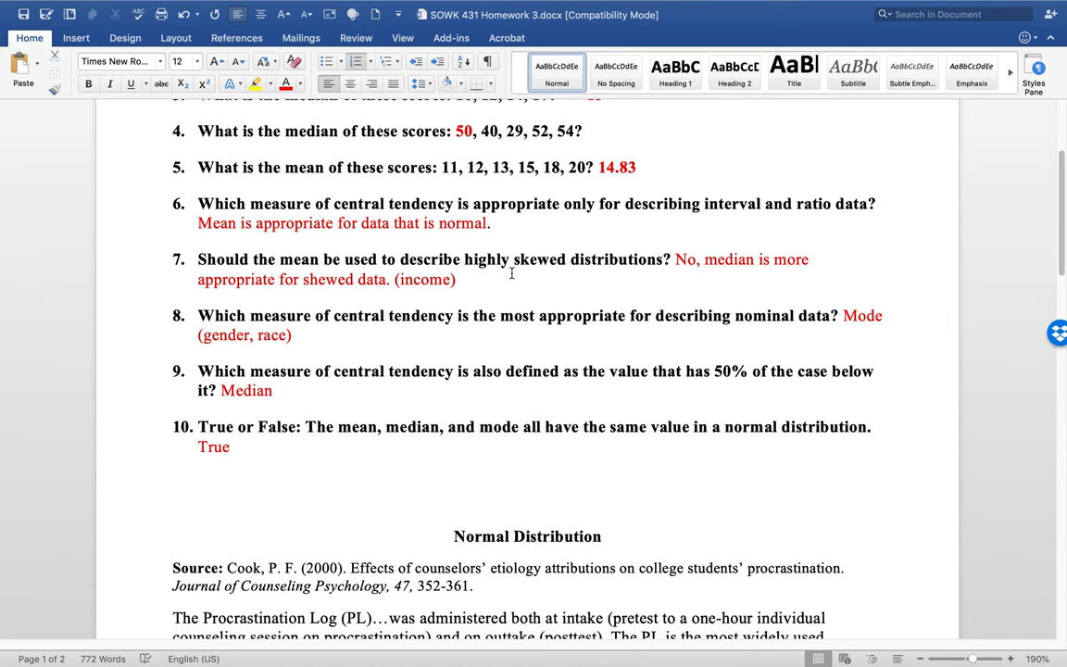
{"action": "left_click", "coordinate": [494, 222]}
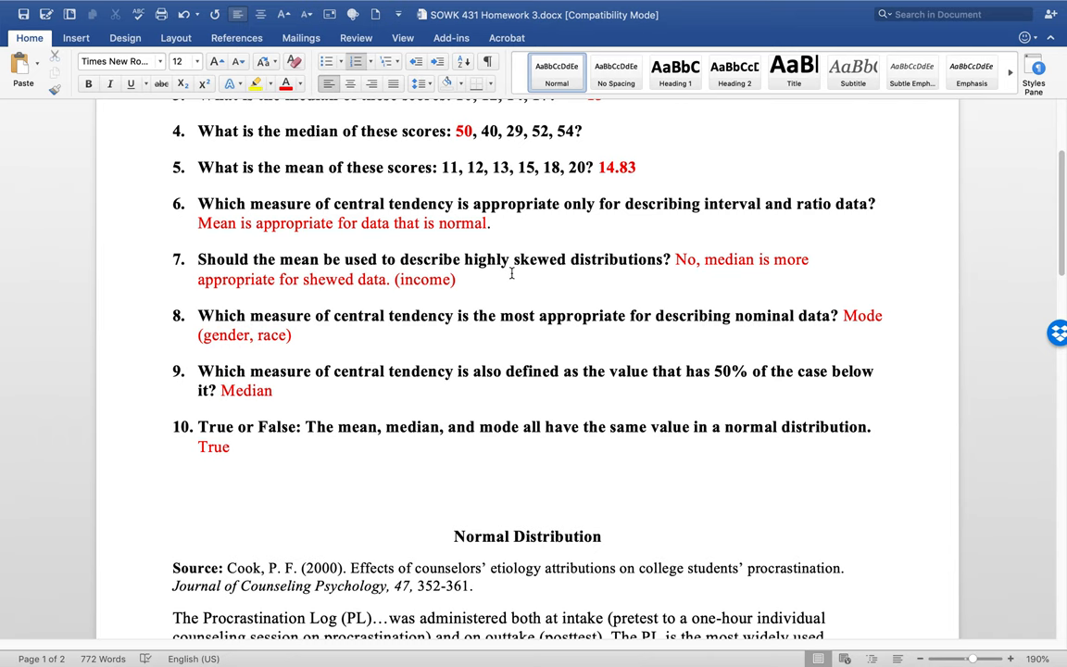
{"action": "mouse_move", "coordinate": [737, 259]}
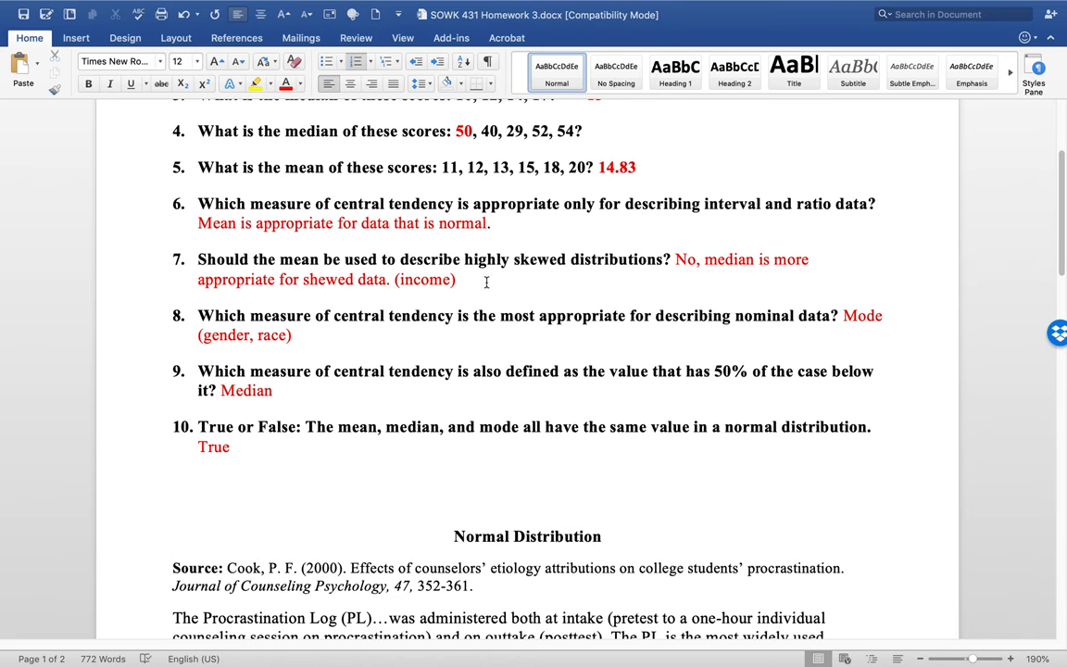
- Correct question 9 to 'cases' and highlight 'in a normal distribution' in question 10
{"action": "scroll", "scroll_direction": "down", "scroll_amount": 3}
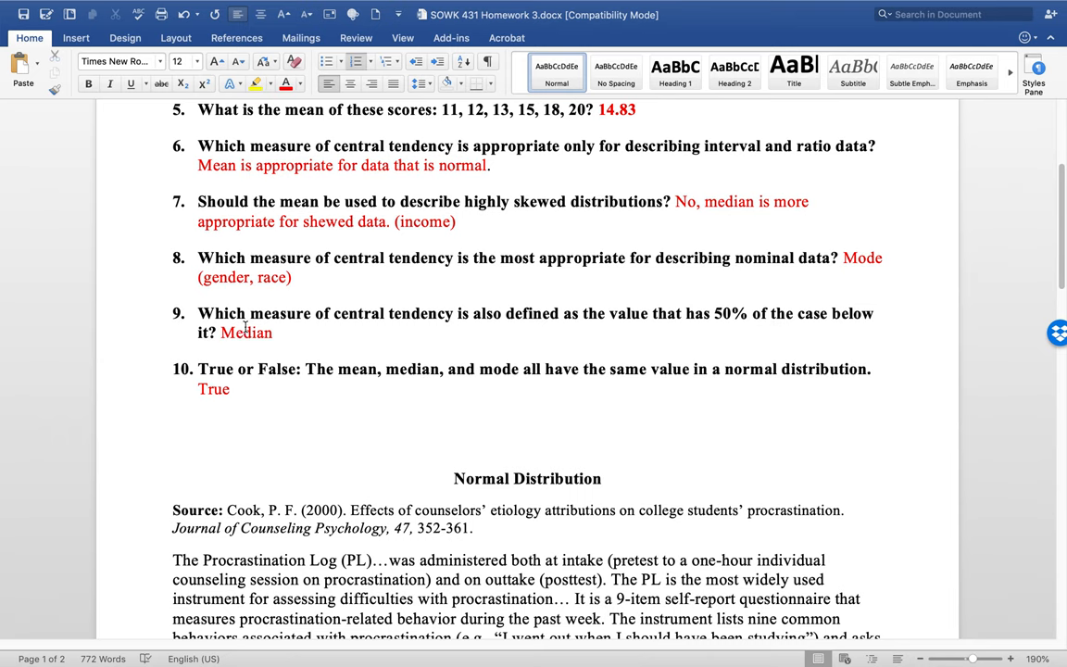
{"action": "mouse_move", "coordinate": [658, 316]}
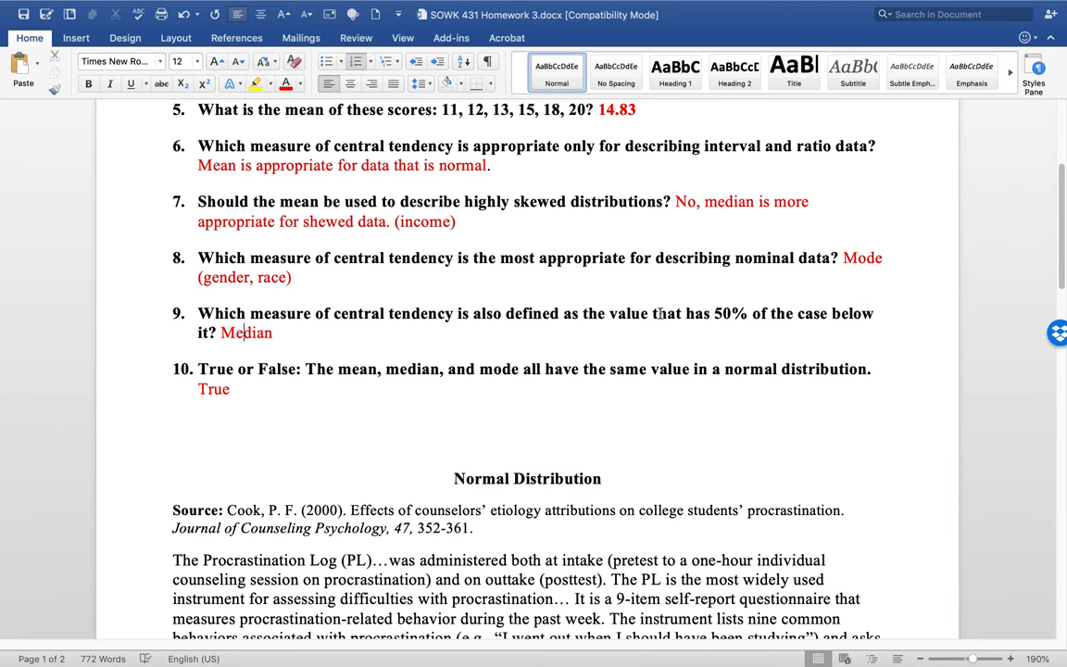
{"action": "mouse_move", "coordinate": [720, 319]}
{"action": "type", "text": "s"}
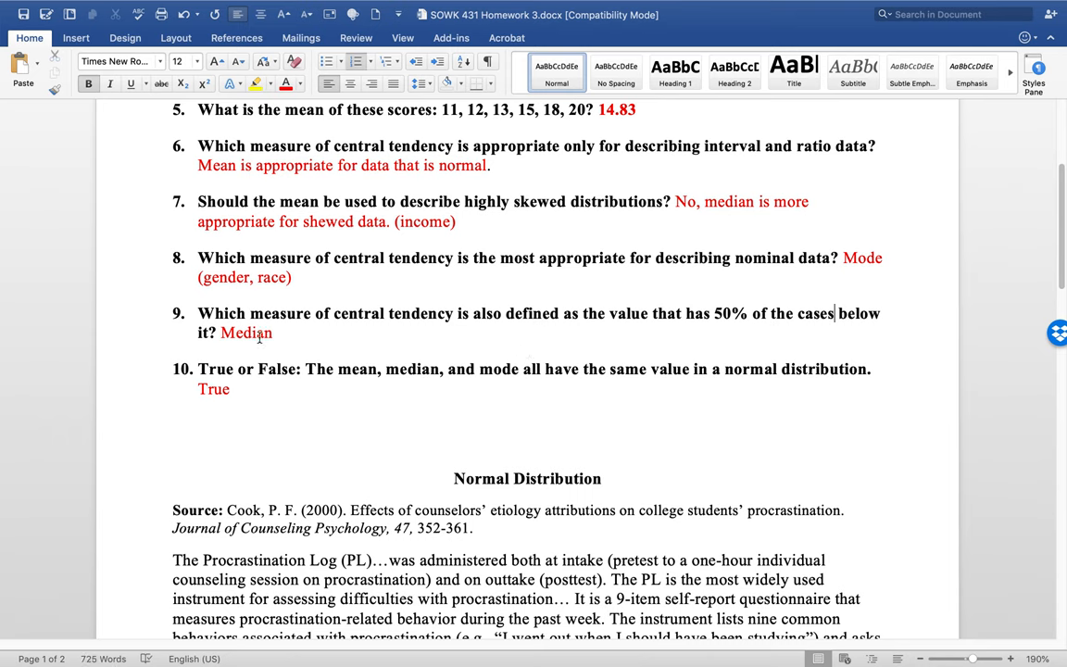
{"action": "mouse_move", "coordinate": [730, 380]}
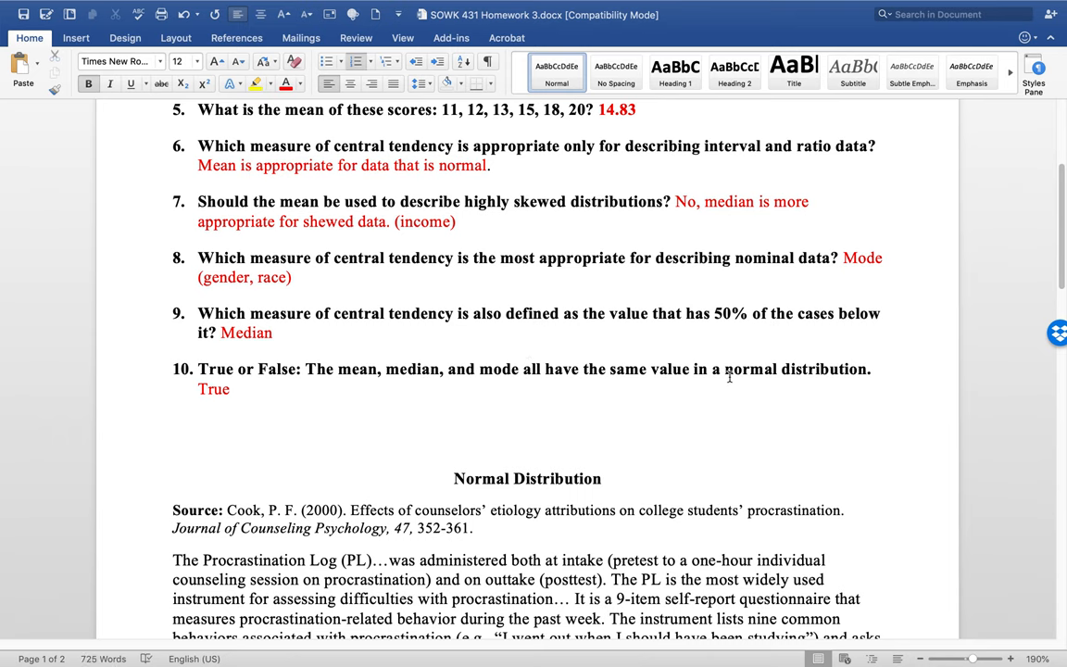
{"action": "left_click_drag", "start_coordinate": [694, 369], "coordinate": [867, 369]}
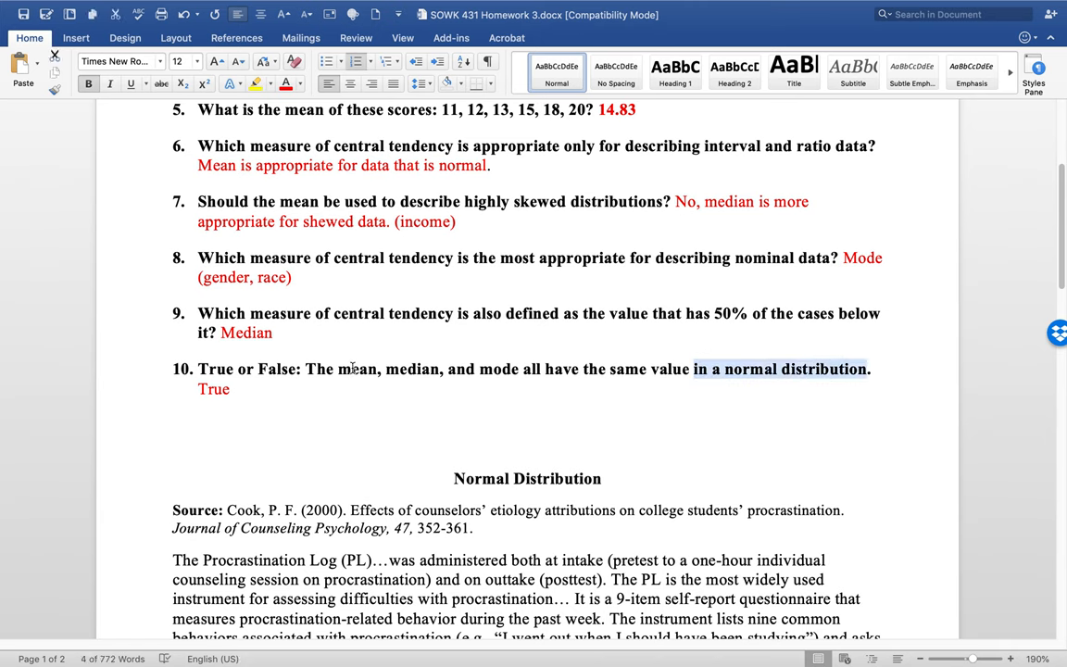
{"action": "mouse_move", "coordinate": [498, 370]}
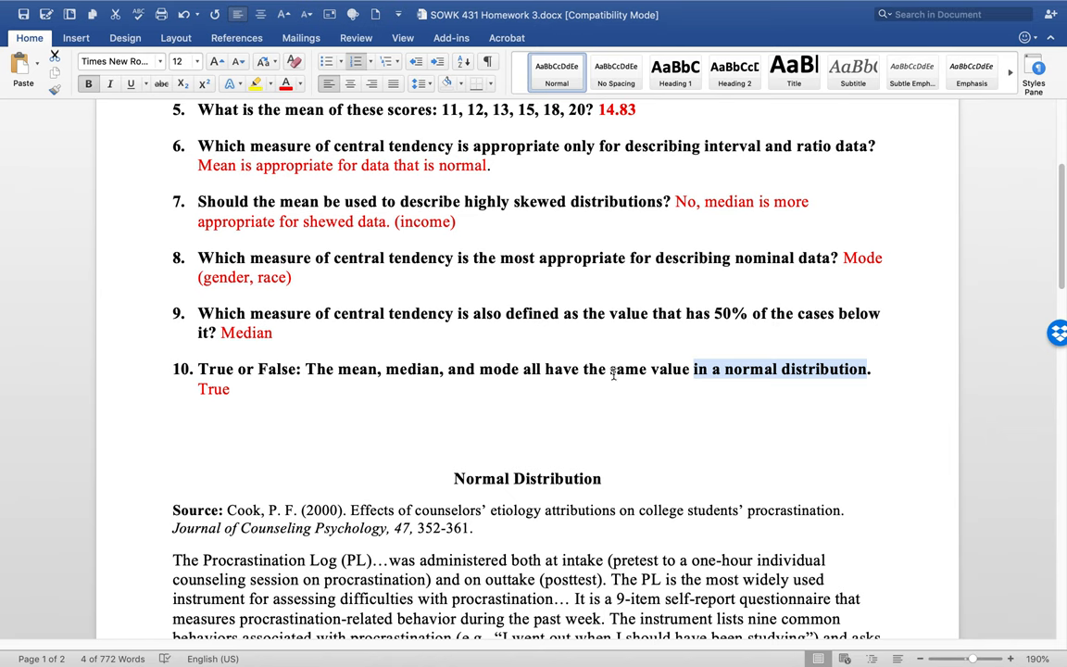
{"action": "mouse_move", "coordinate": [479, 372]}
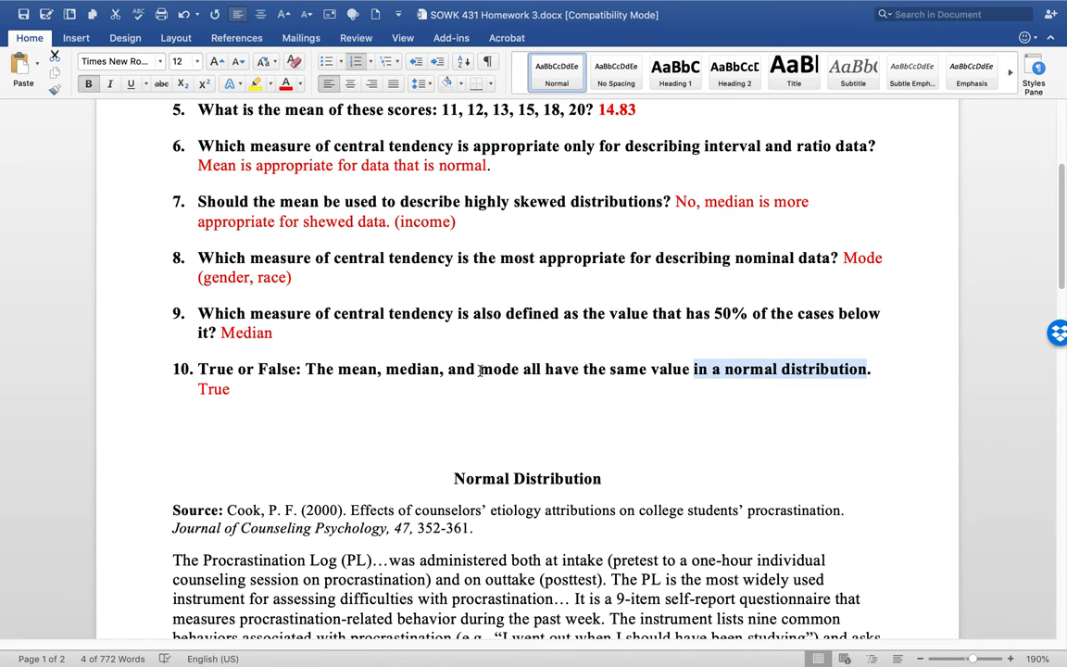
{"action": "scroll", "scroll_direction": "down", "scroll_amount": 3}
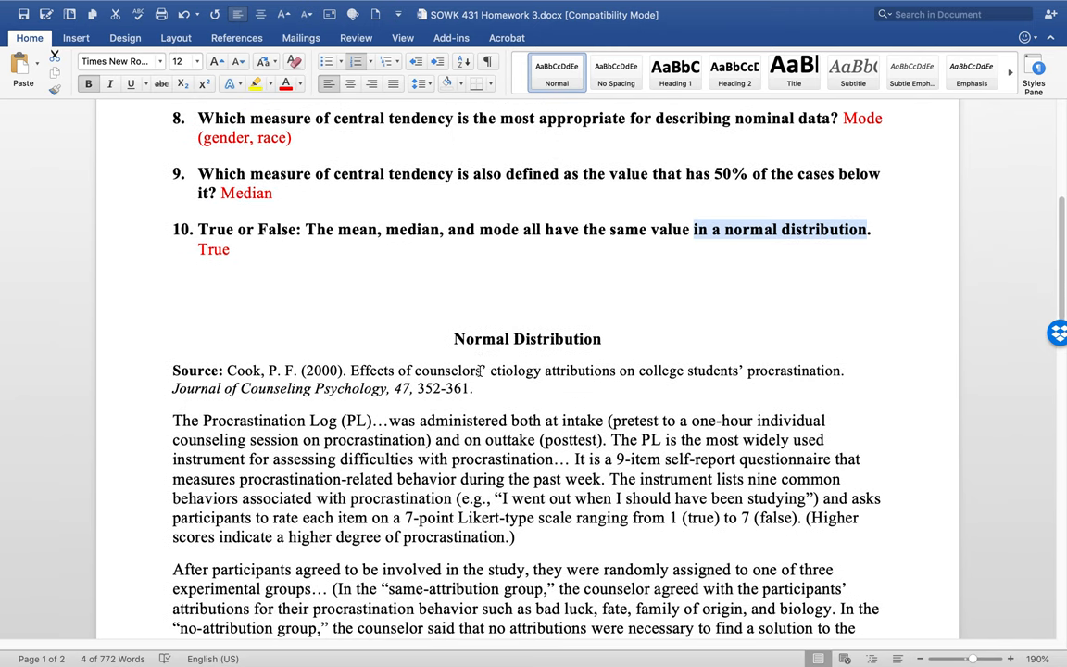
{"action": "scroll", "scroll_direction": "down", "scroll_amount": 3}
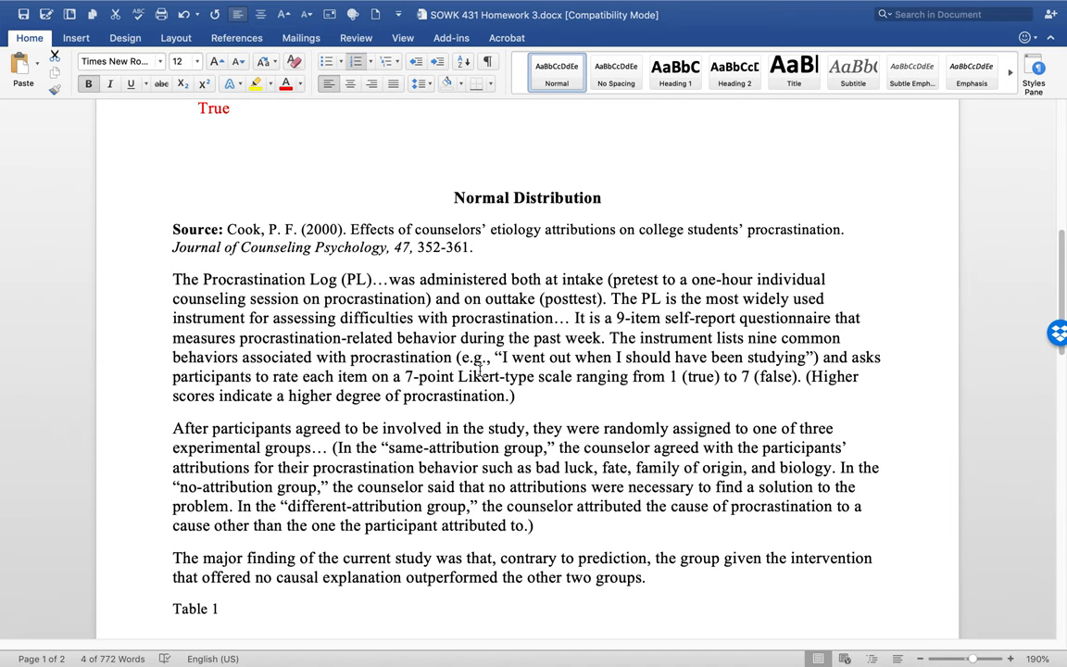
{"action": "mouse_move", "coordinate": [404, 455]}
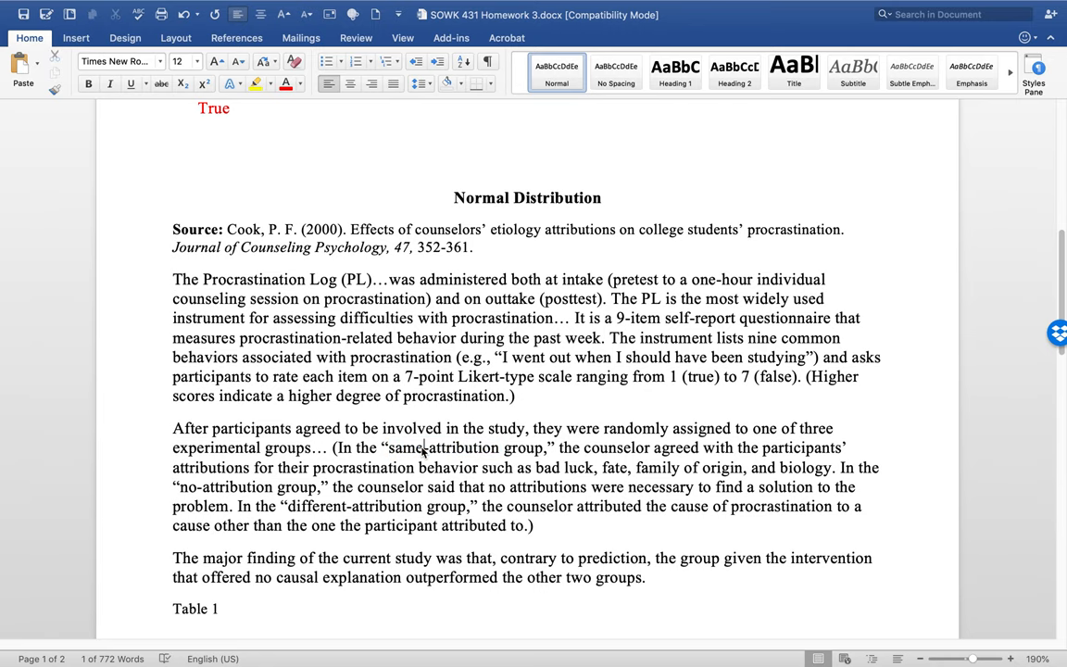
{"action": "double_click", "coordinate": [439, 447]}
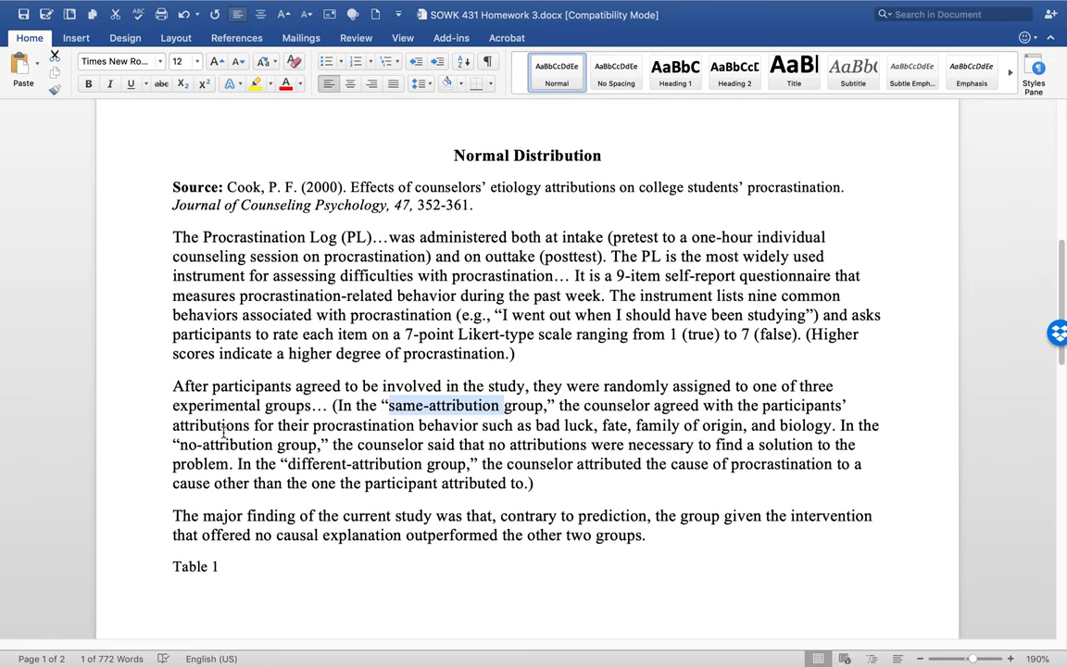
{"action": "mouse_move", "coordinate": [195, 441]}
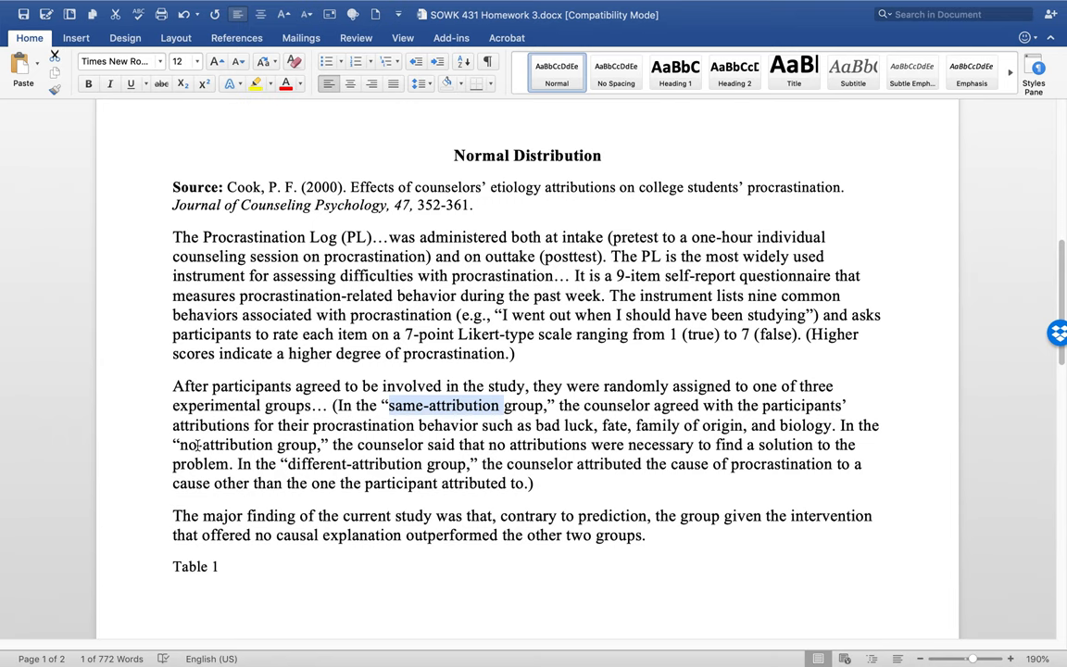
{"action": "mouse_move", "coordinate": [213, 446]}
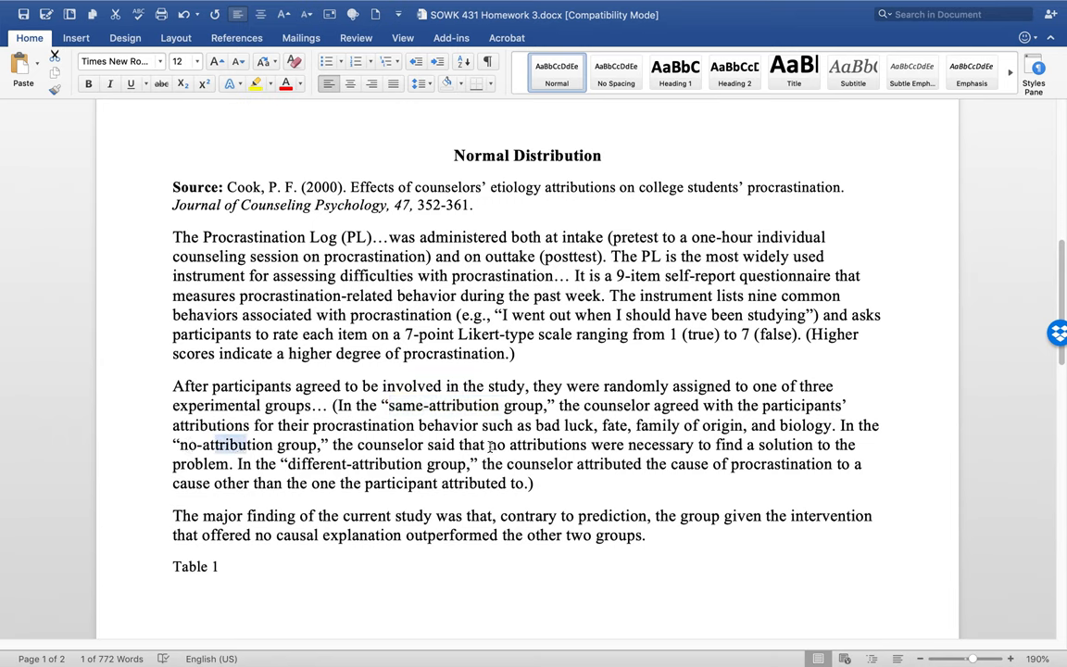
{"action": "left_click_drag", "start_coordinate": [488, 445], "coordinate": [693, 444]}
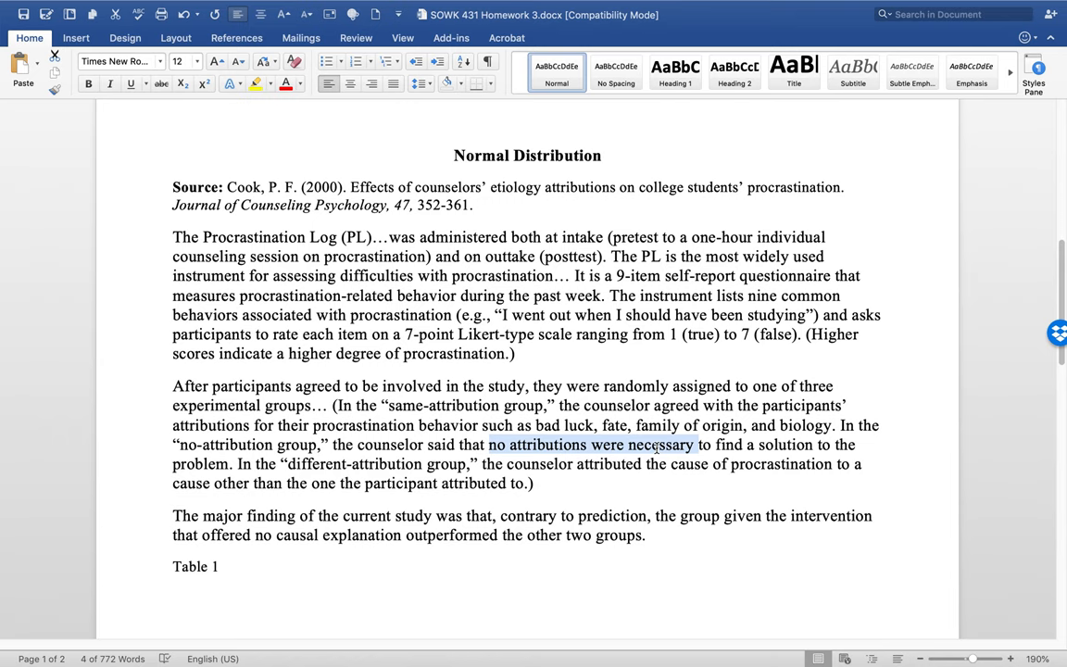
{"action": "mouse_move", "coordinate": [402, 446]}
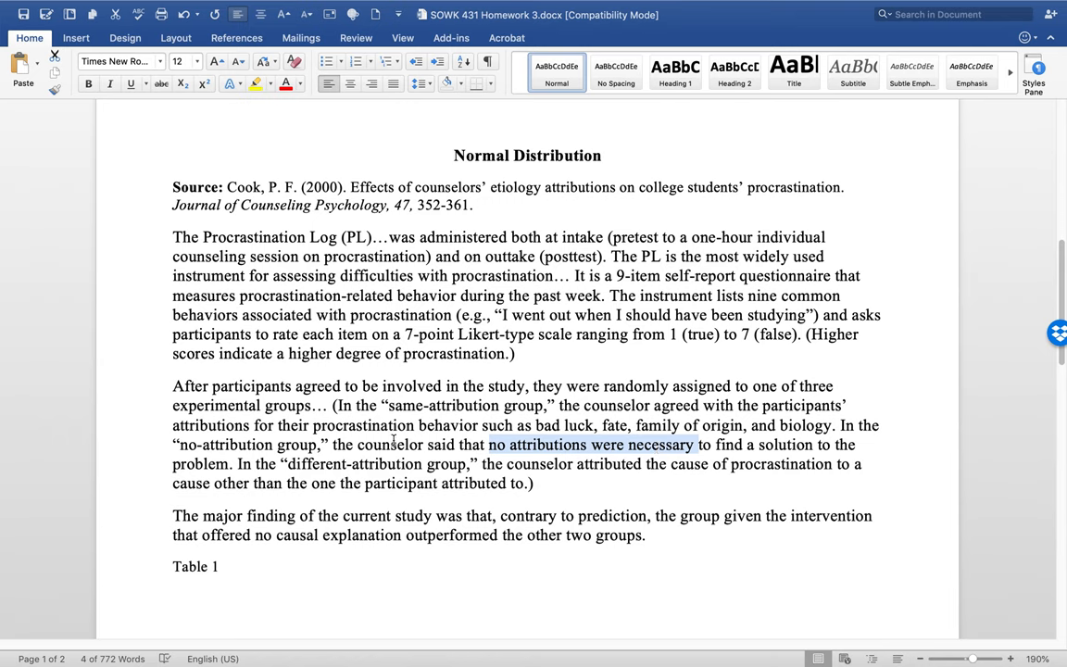
{"action": "mouse_move", "coordinate": [362, 465]}
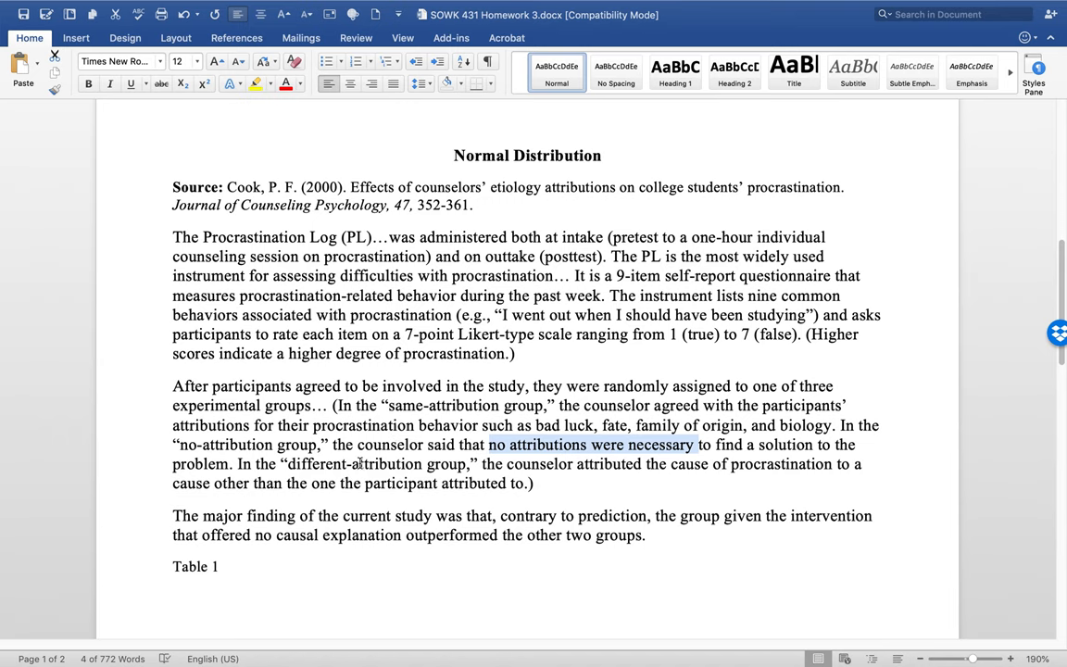
{"action": "double_click", "coordinate": [372, 465]}
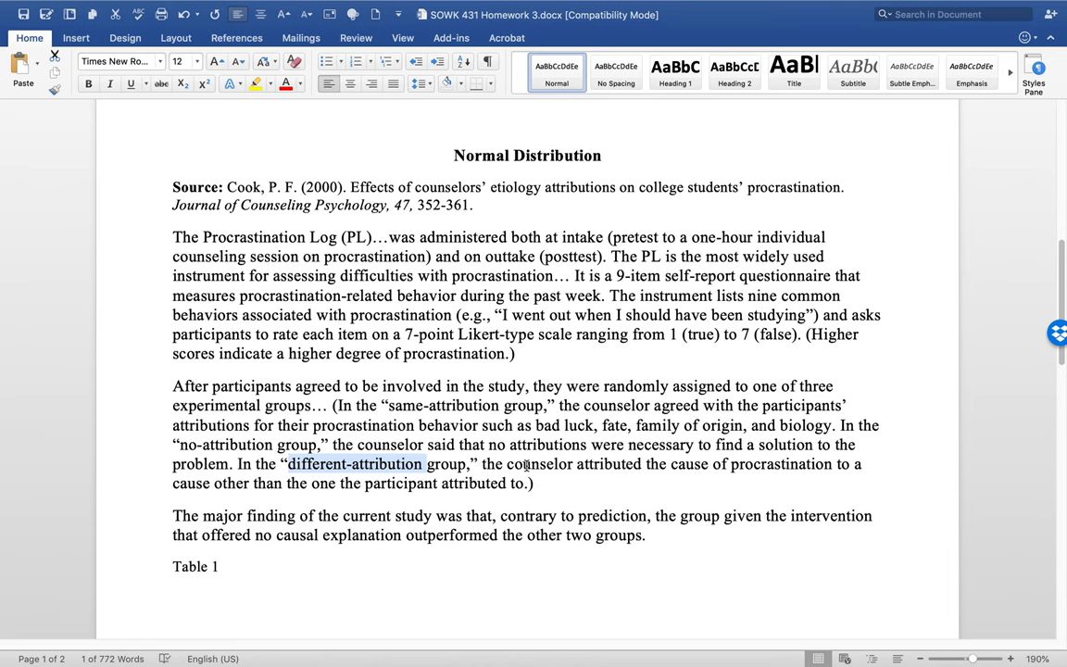
{"action": "left_click", "coordinate": [519, 464]}
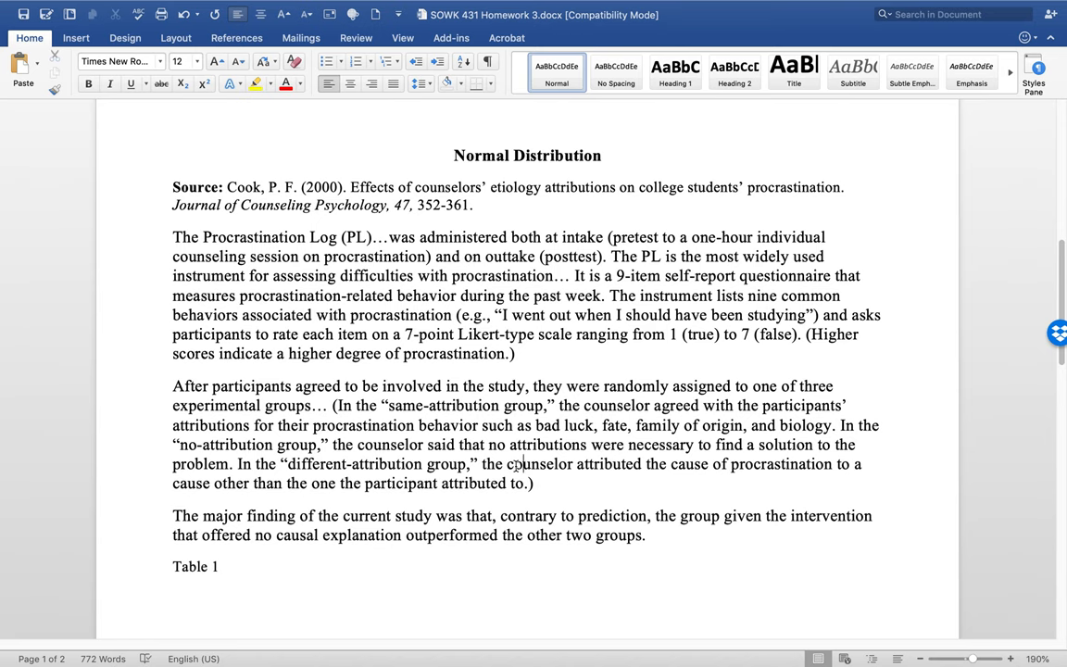
- Reach the Group Means table on page 2 and highlight the No-attribution intake mean 45.7
{"action": "scroll", "scroll_direction": "down", "scroll_amount": 3}
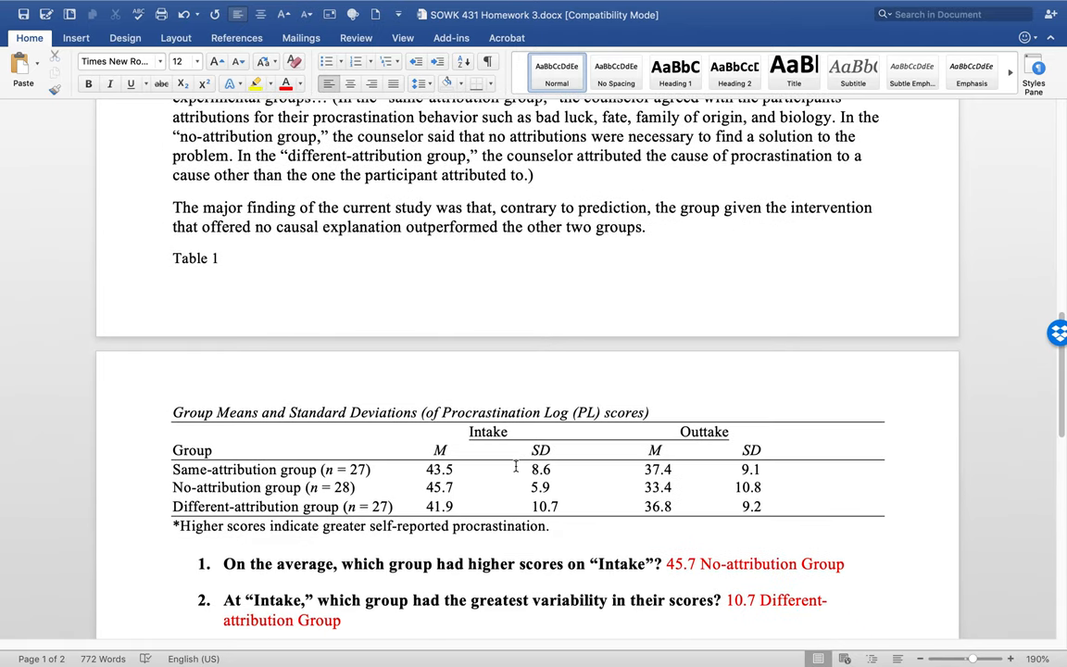
{"action": "scroll", "scroll_direction": "down", "scroll_amount": 3}
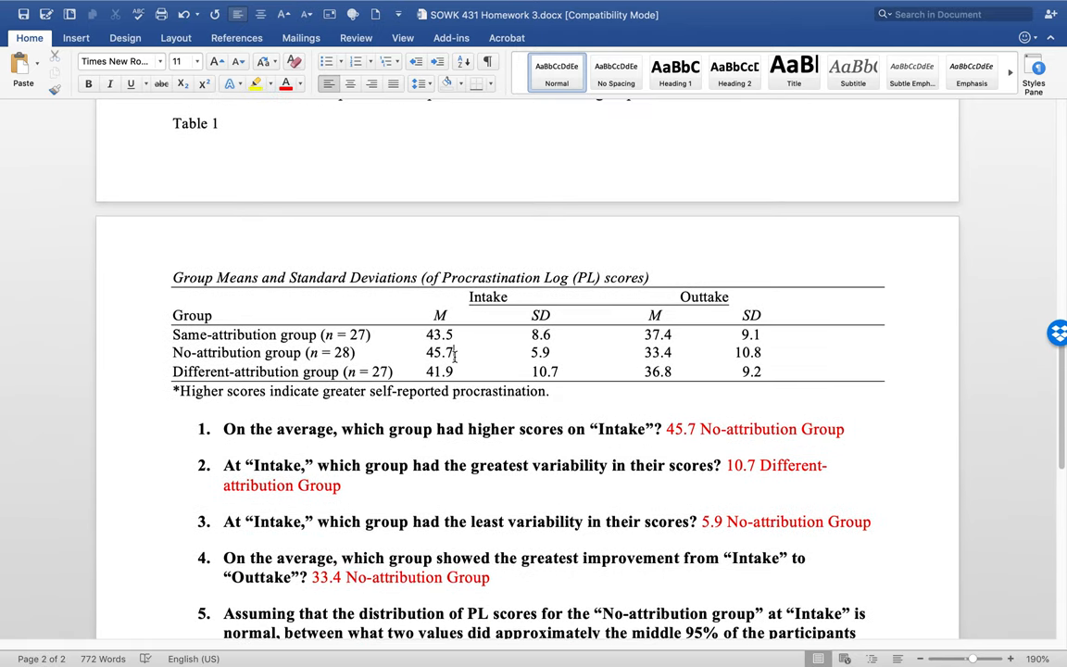
{"action": "scroll", "scroll_direction": "down", "scroll_amount": 3}
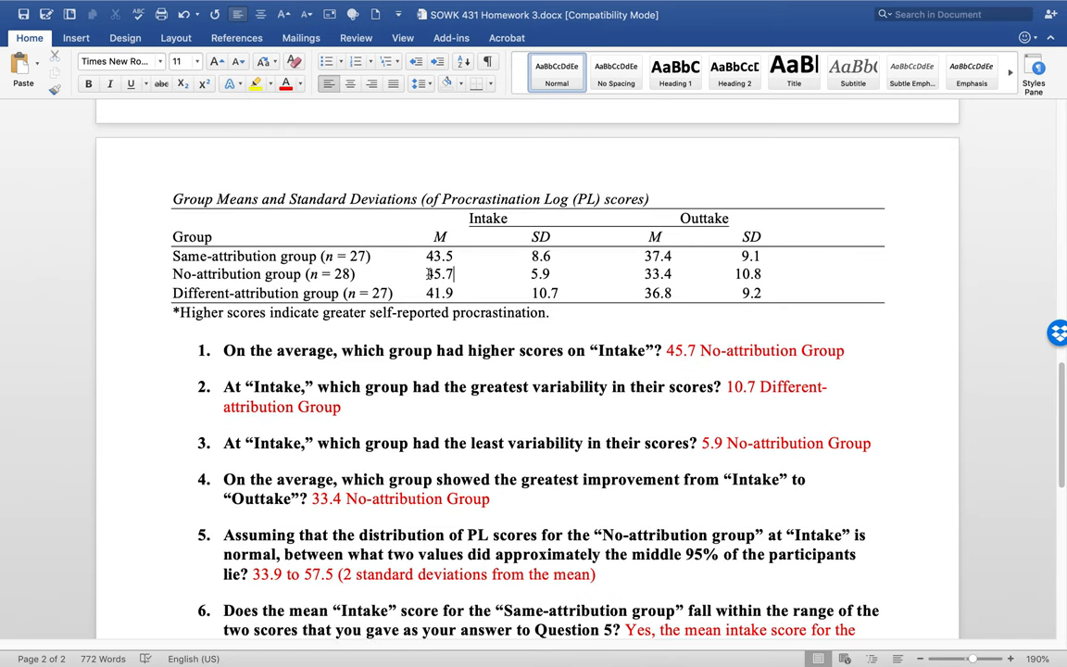
{"action": "double_click", "coordinate": [439, 273]}
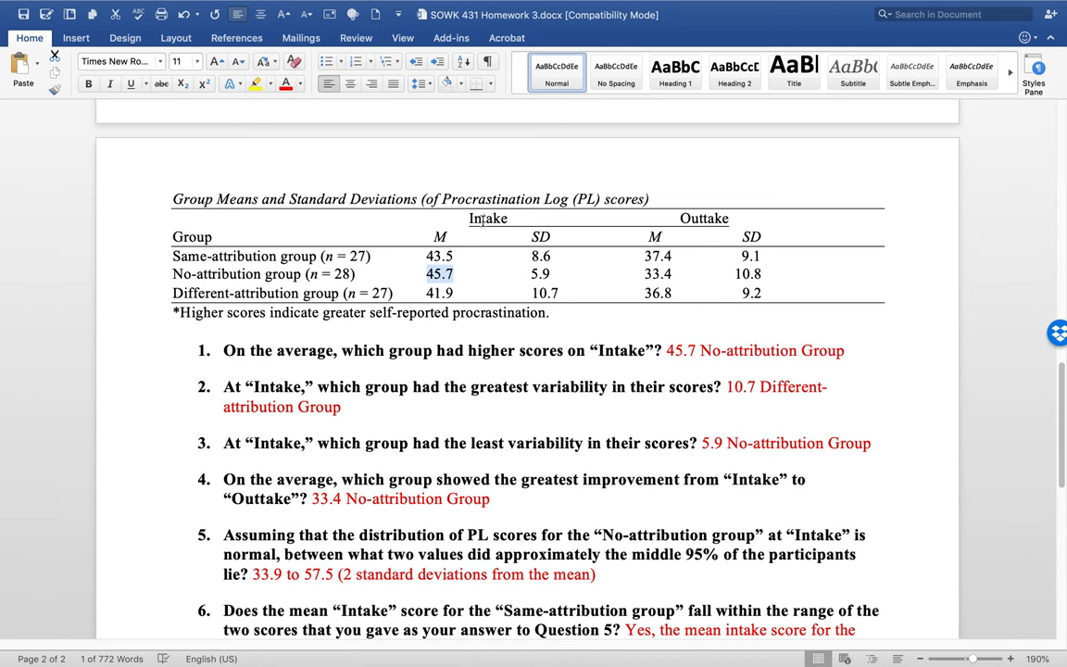
{"action": "mouse_move", "coordinate": [643, 274]}
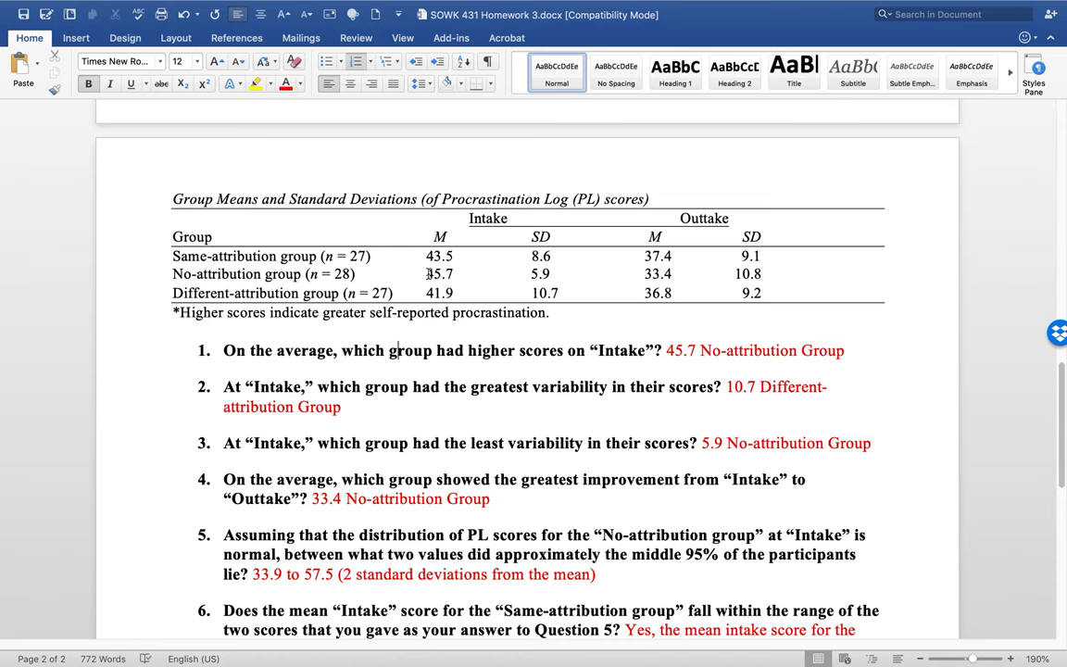
{"action": "double_click", "coordinate": [439, 274]}
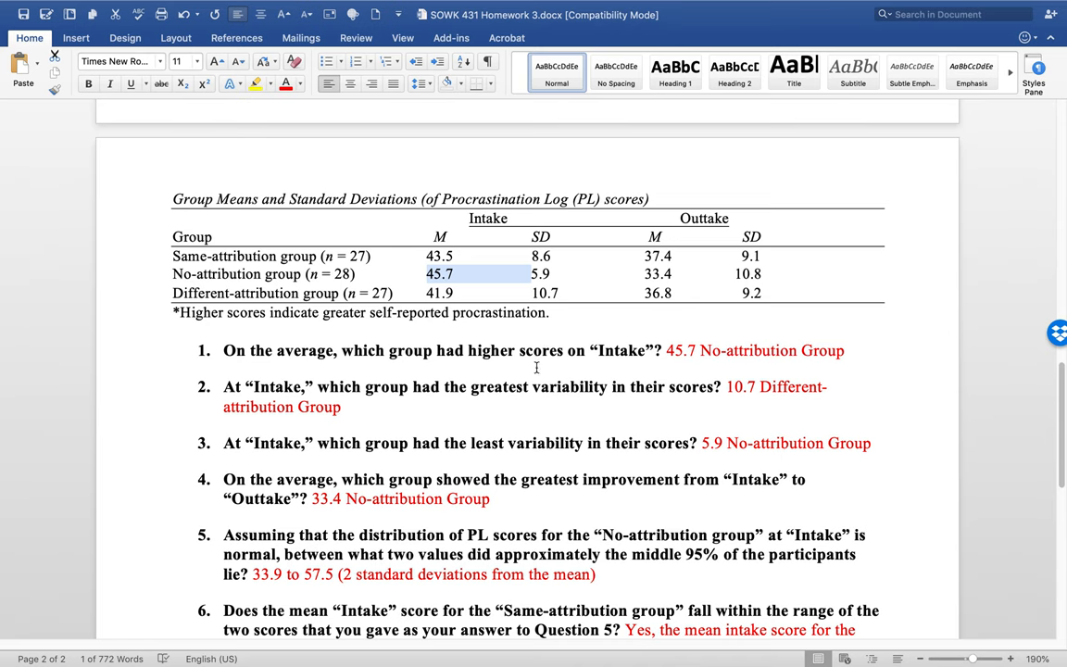
{"action": "double_click", "coordinate": [575, 387]}
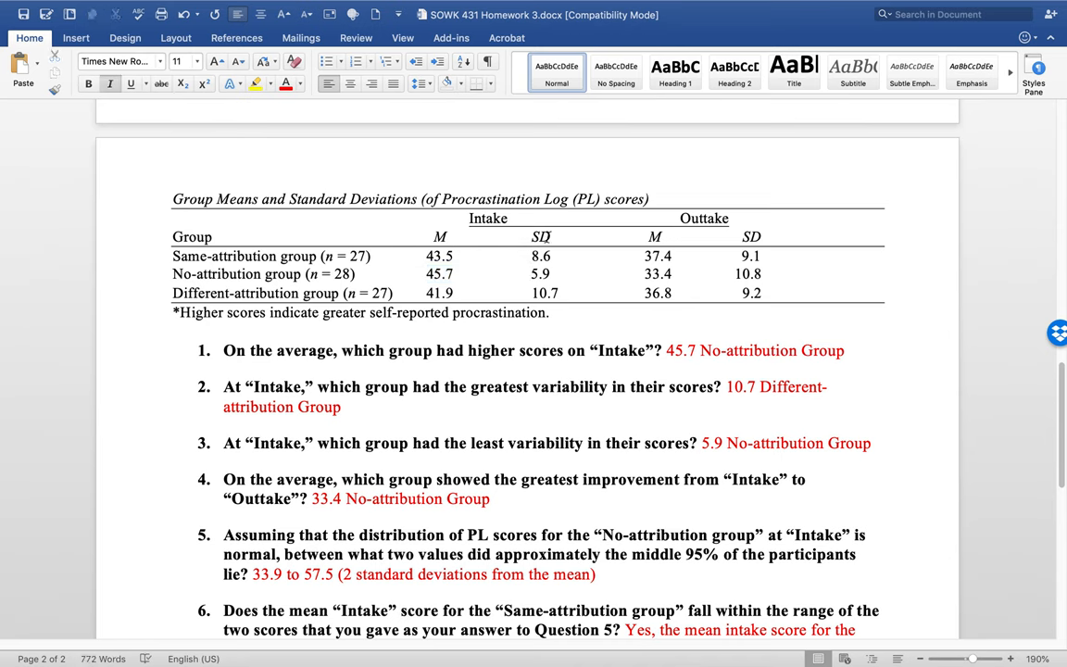
{"action": "mouse_move", "coordinate": [227, 294]}
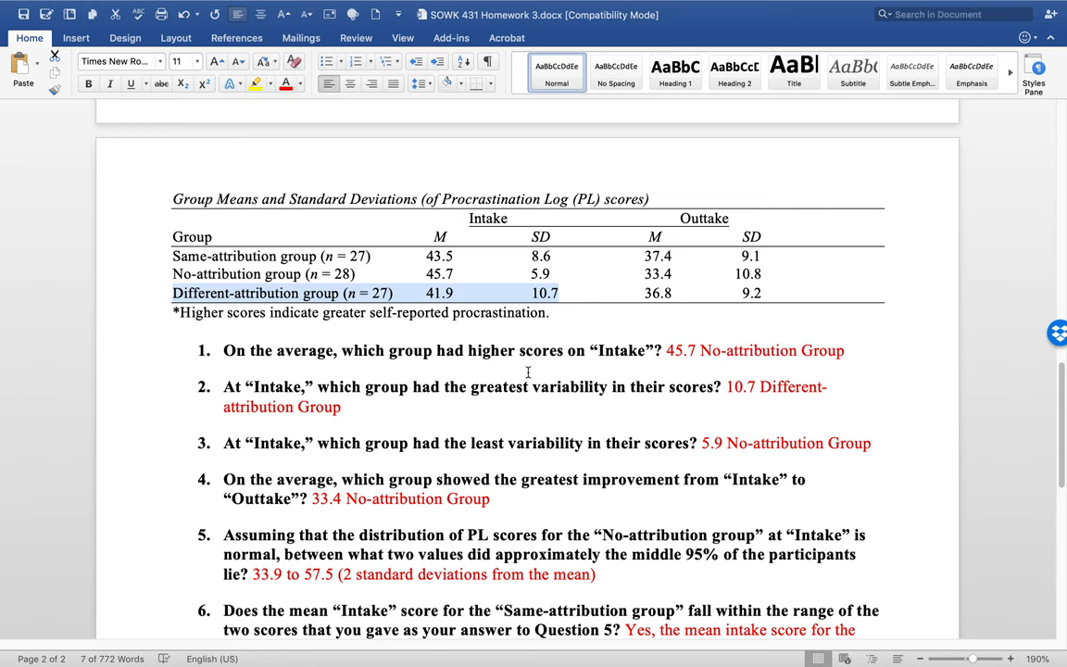
- Clear the Different-attribution row highlight and highlight the No-attribution outtake mean 33.4
{"action": "scroll", "scroll_direction": "down", "scroll_amount": 3}
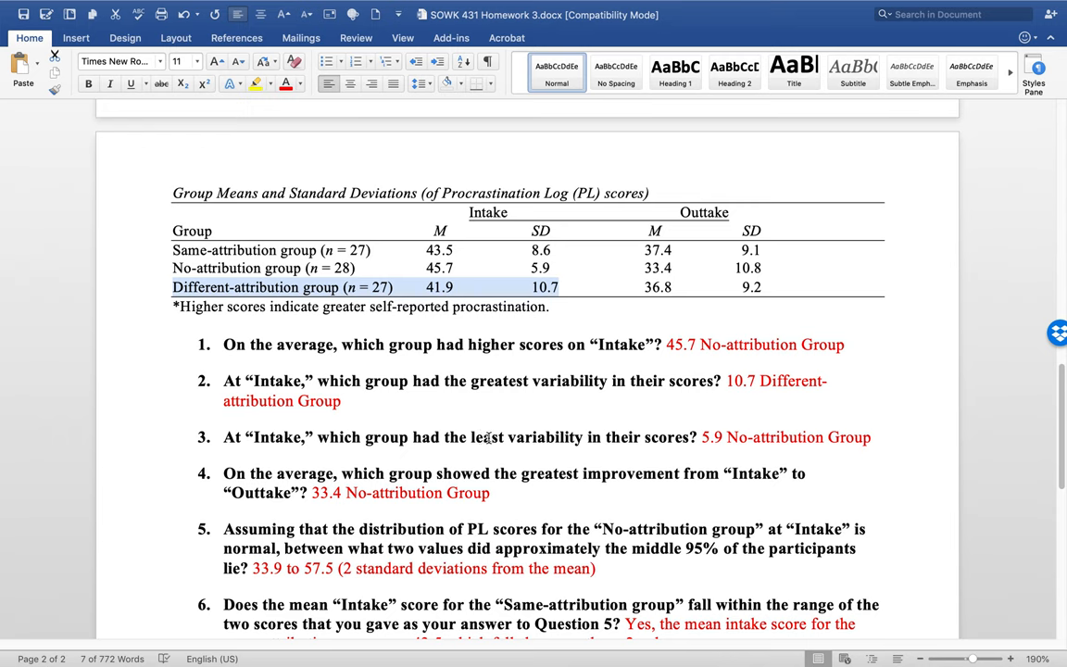
{"action": "mouse_move", "coordinate": [501, 263]}
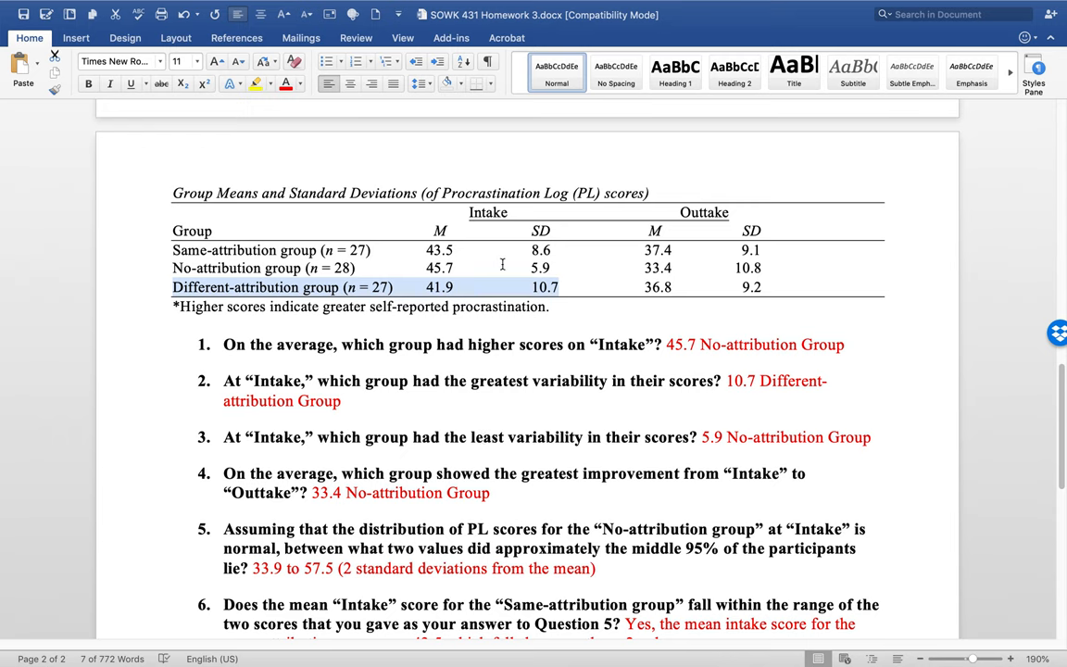
{"action": "left_click", "coordinate": [545, 269]}
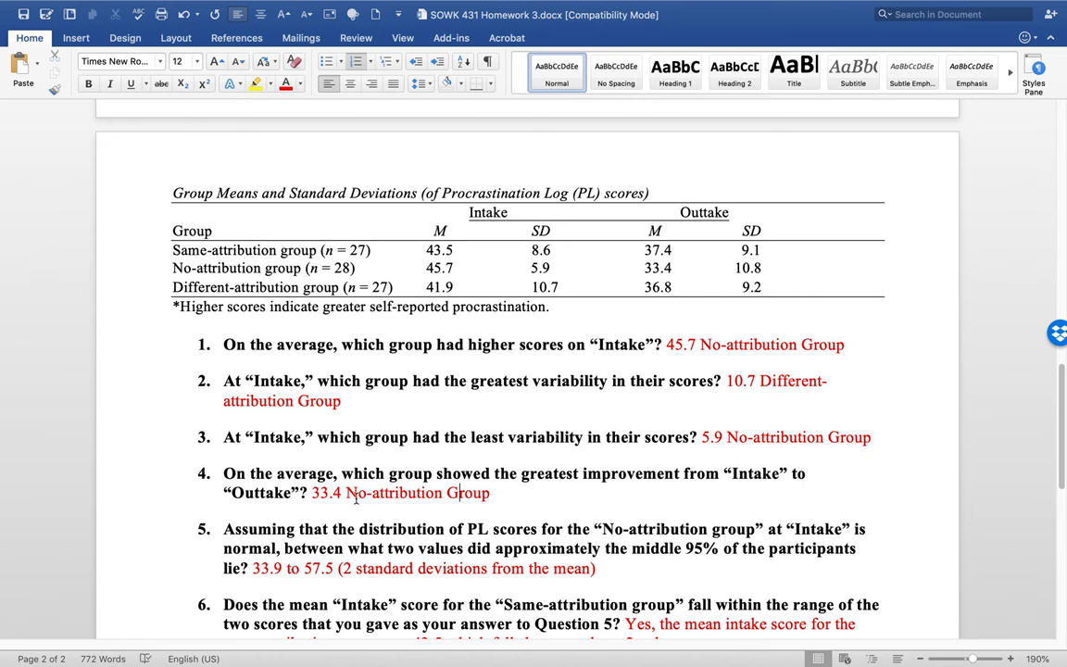
{"action": "double_click", "coordinate": [341, 494]}
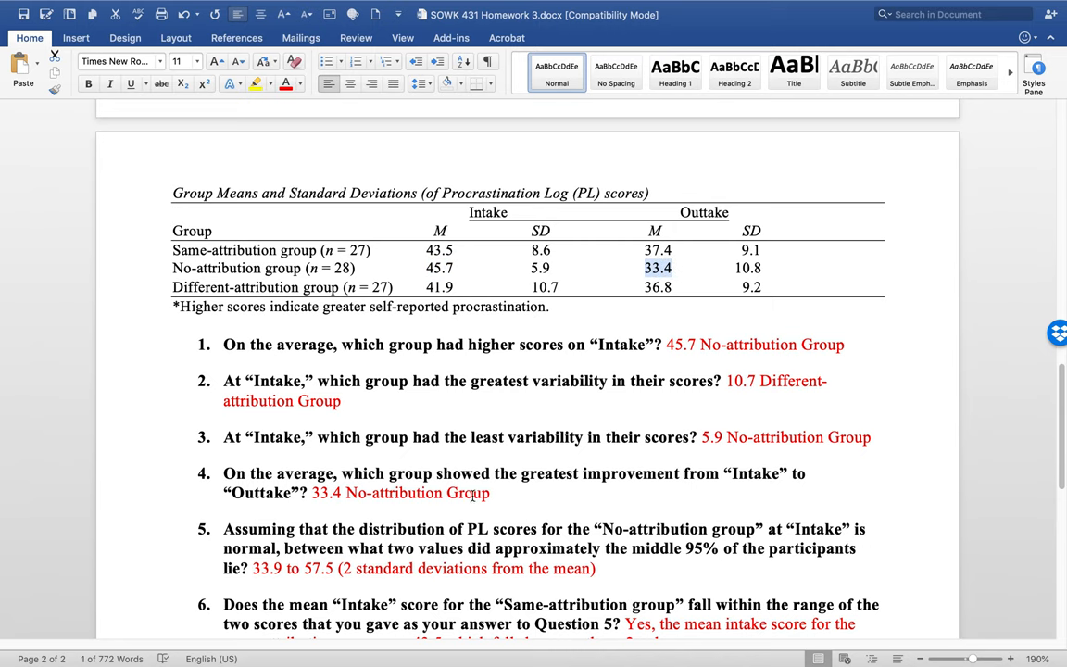
- Scroll down to reveal the red answers for questions 5–8, including the 11.8 to 55 range
{"action": "scroll", "scroll_direction": "down", "scroll_amount": 3}
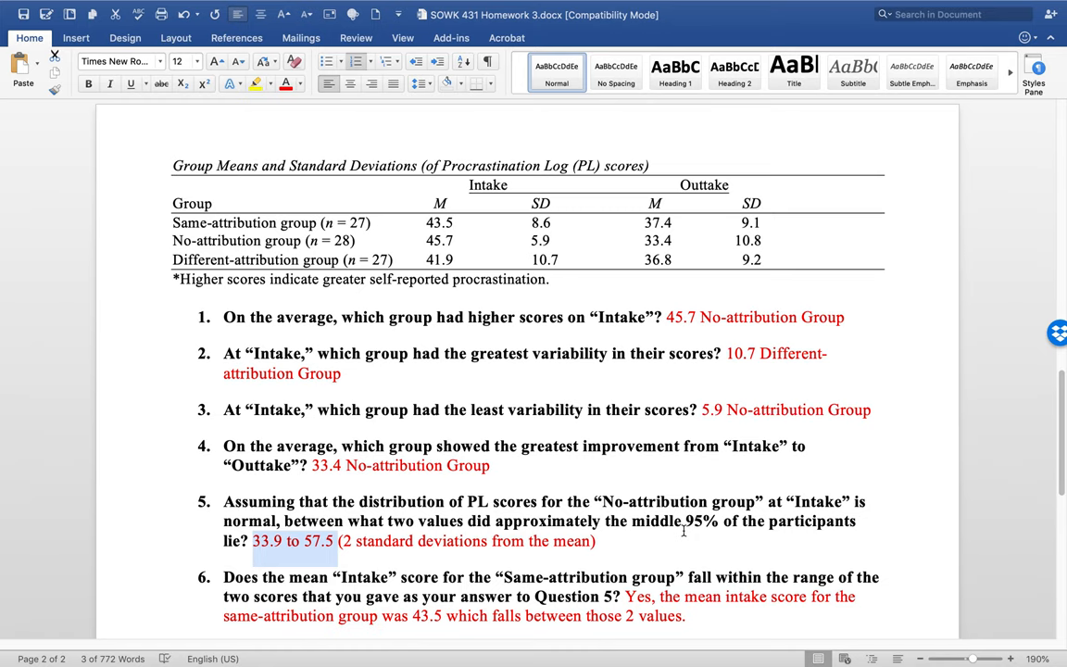
{"action": "scroll", "scroll_direction": "down", "scroll_amount": 3}
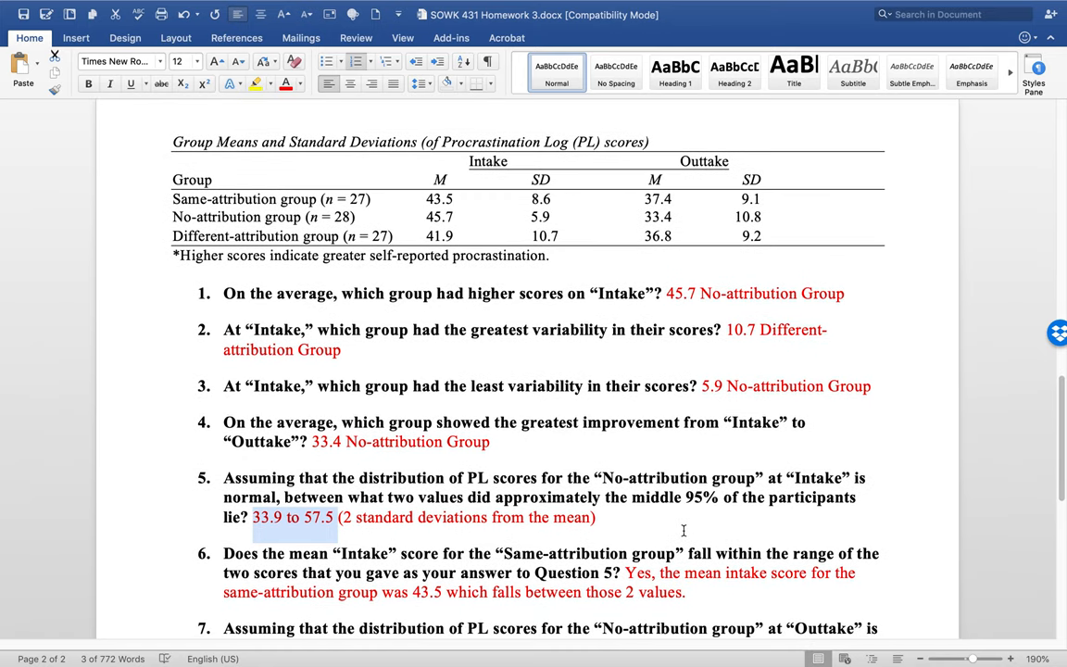
{"action": "scroll", "scroll_direction": "down", "scroll_amount": 3}
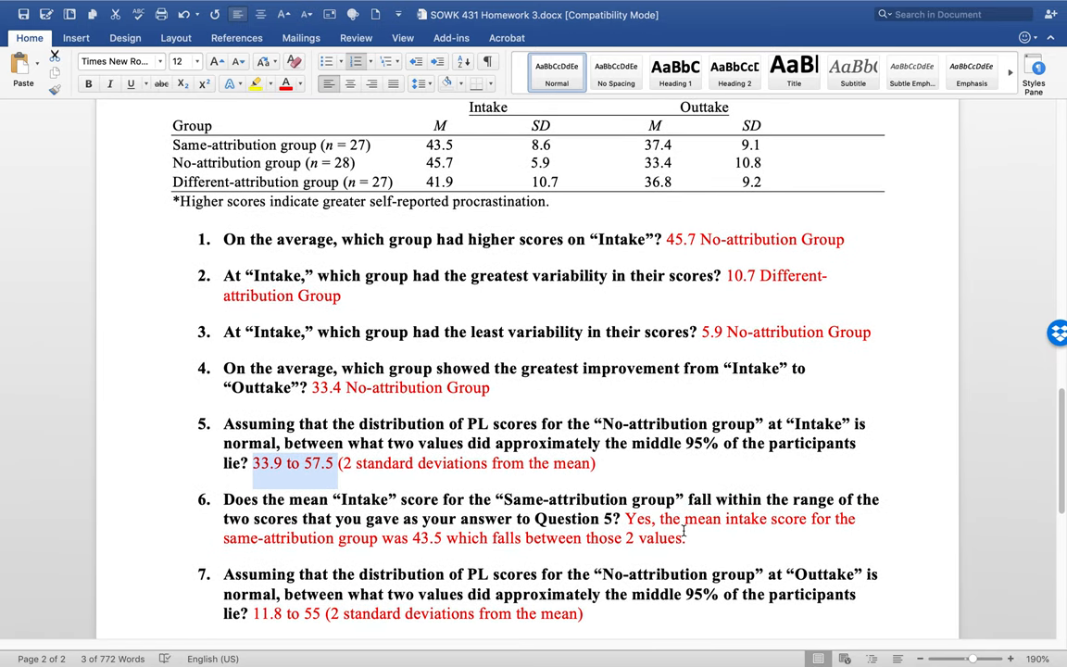
{"action": "scroll", "scroll_direction": "down", "scroll_amount": 3}
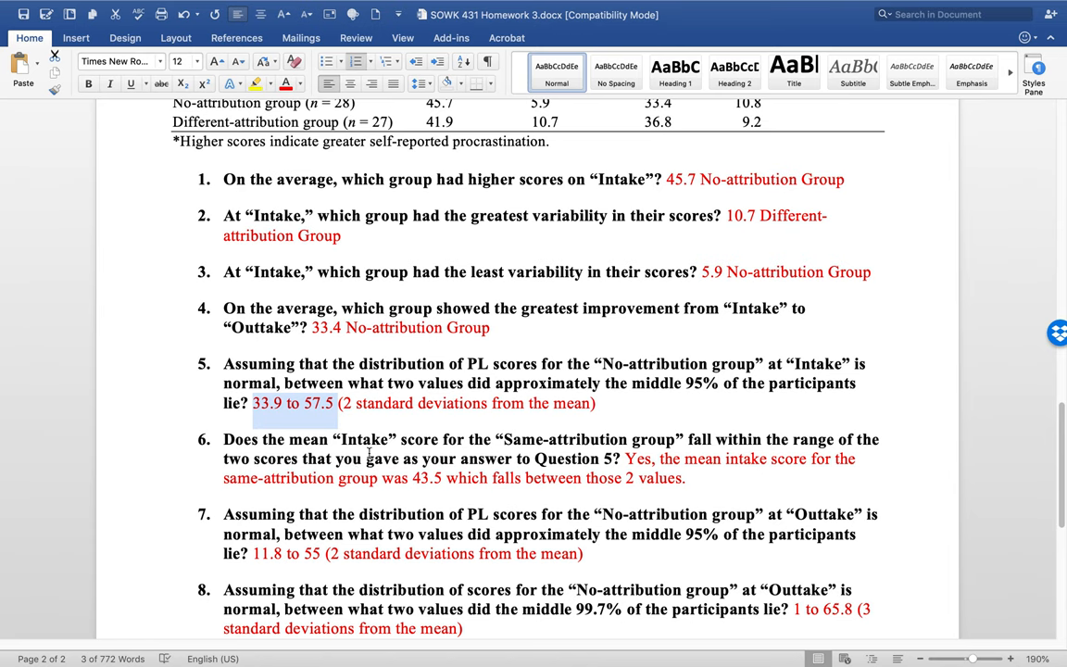
{"action": "mouse_move", "coordinate": [618, 460]}
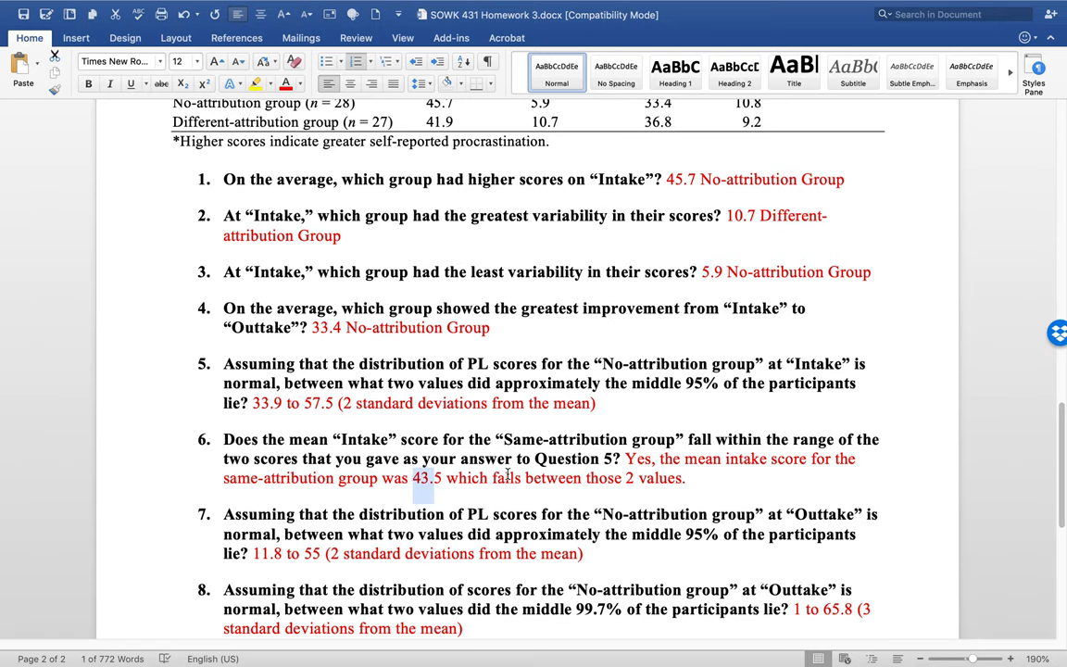
- Highlight the 99.7 percentage in question 8 and reach the final answers for questions 9 and 10
{"action": "scroll", "scroll_direction": "down", "scroll_amount": 3}
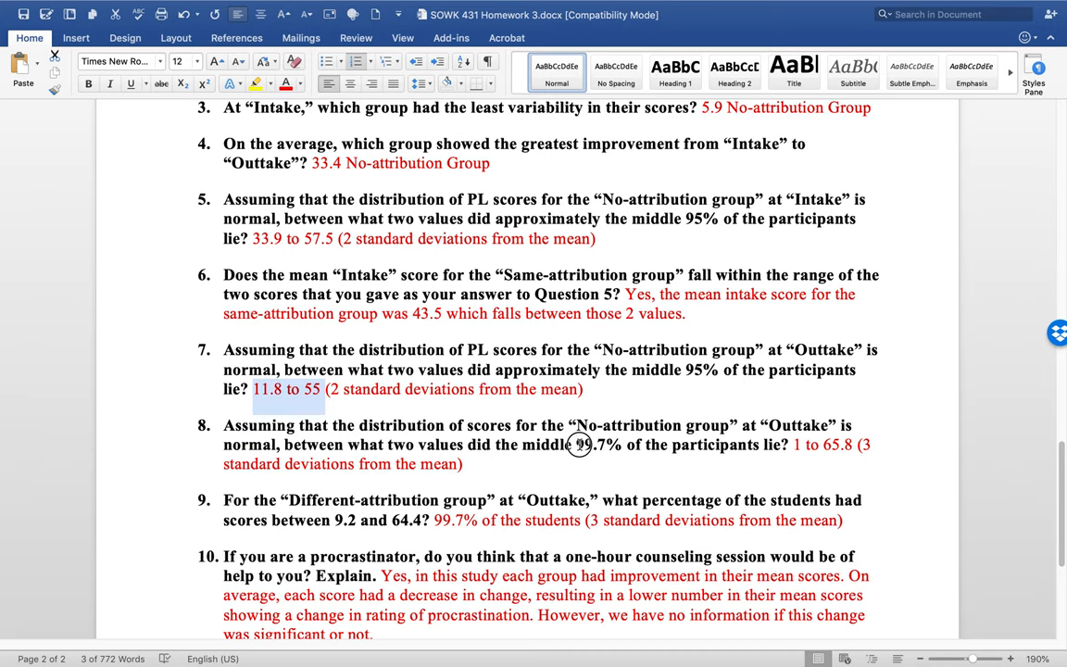
{"action": "double_click", "coordinate": [588, 445]}
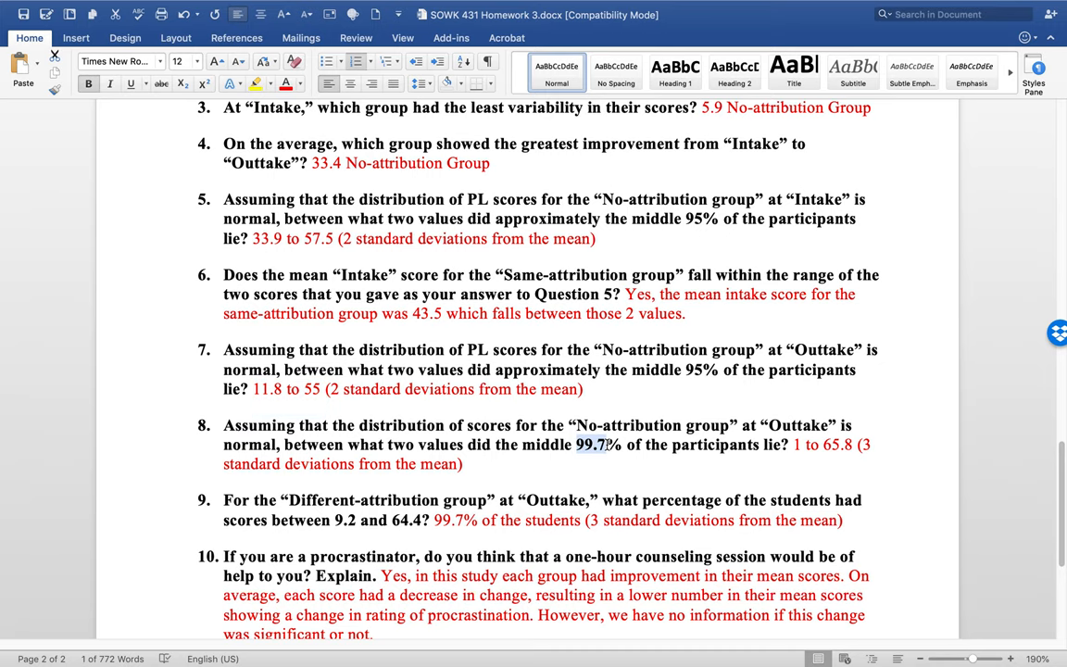
{"action": "scroll", "scroll_direction": "down", "scroll_amount": 3}
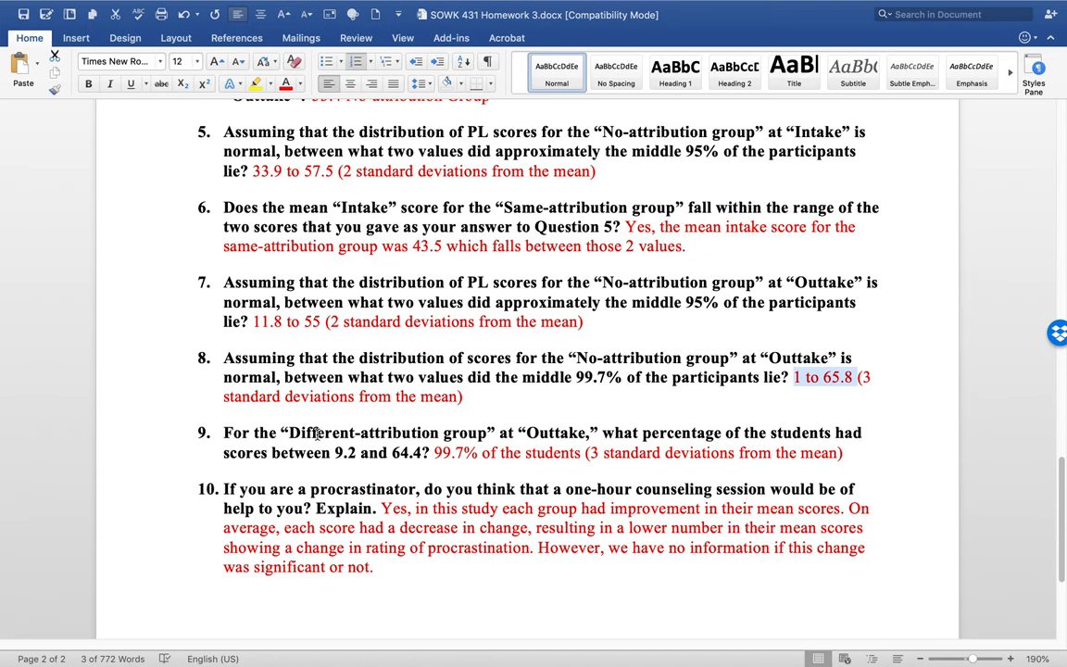
{"action": "mouse_move", "coordinate": [339, 432]}
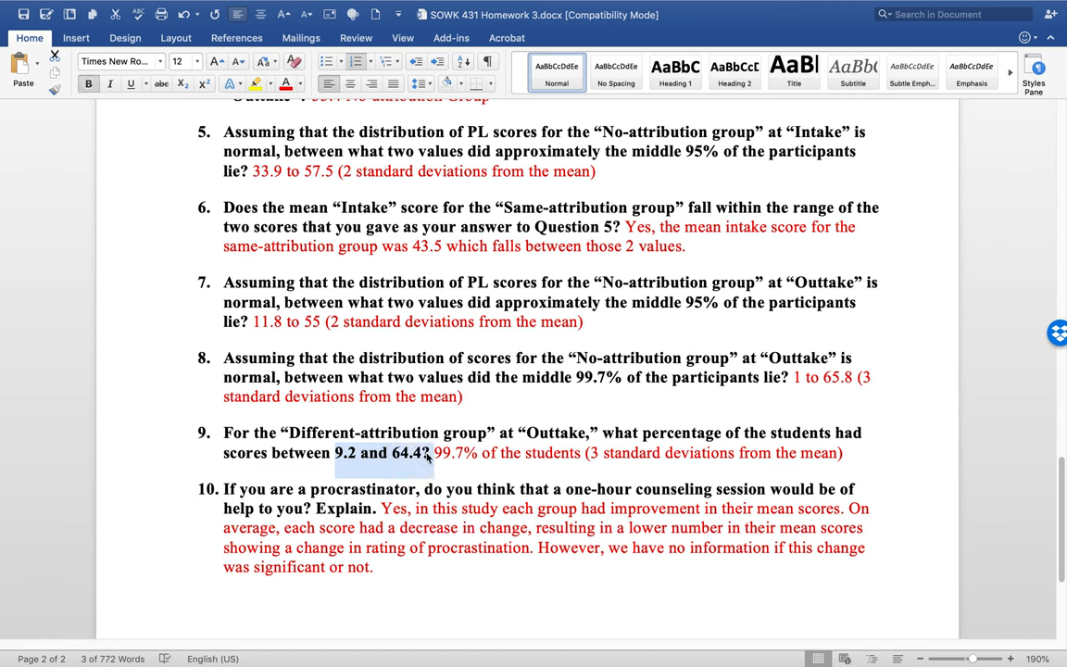
{"action": "mouse_move", "coordinate": [357, 479]}
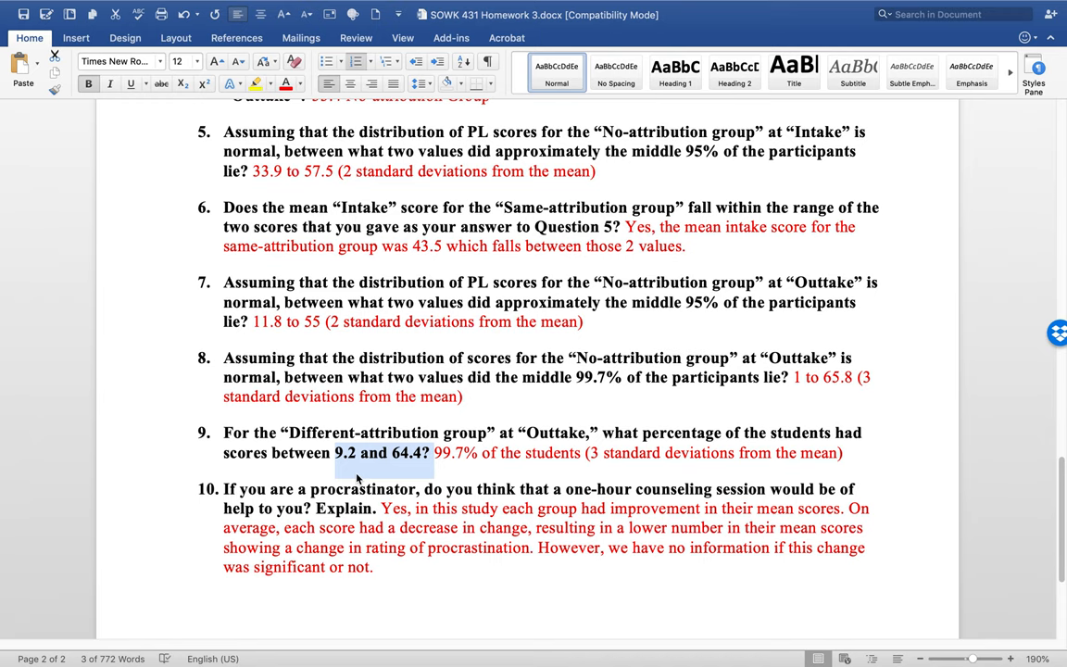
{"action": "mouse_move", "coordinate": [538, 464]}
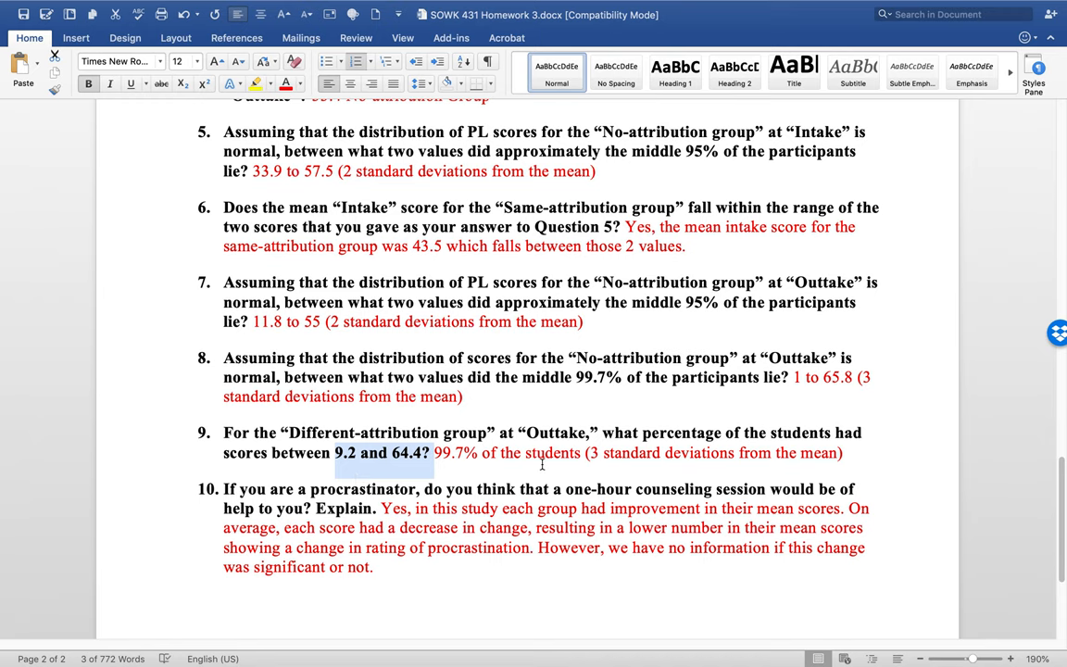
- Scroll back to the Group Means table and point to the Different-attribution outtake mean 36.8
{"action": "scroll", "scroll_direction": "down", "scroll_amount": 3}
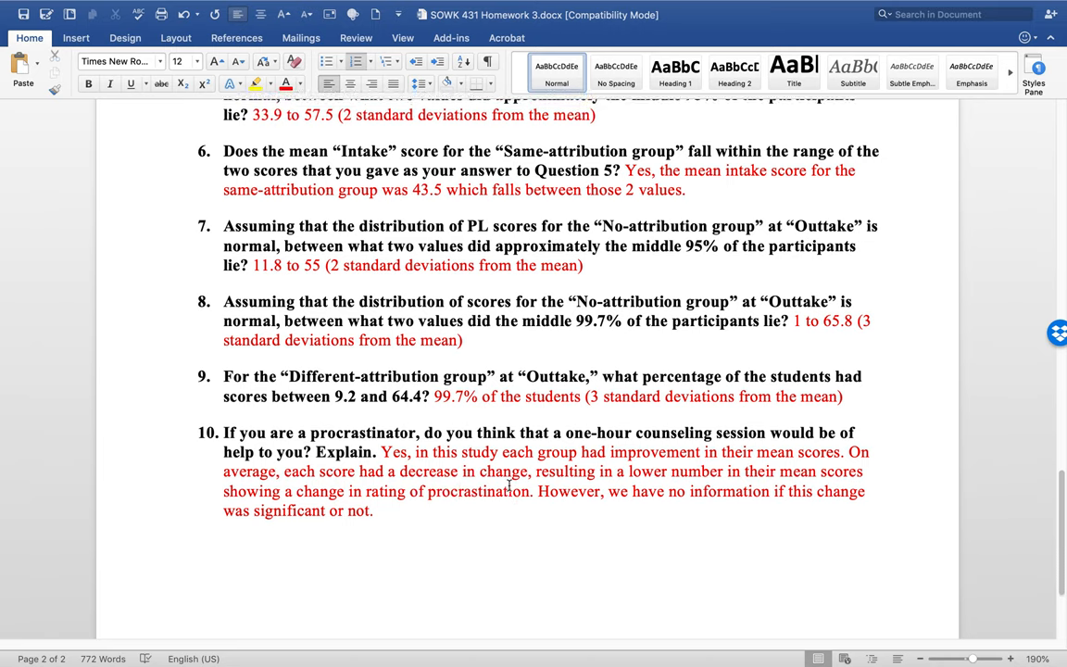
{"action": "scroll", "scroll_direction": "up", "scroll_amount": 3}
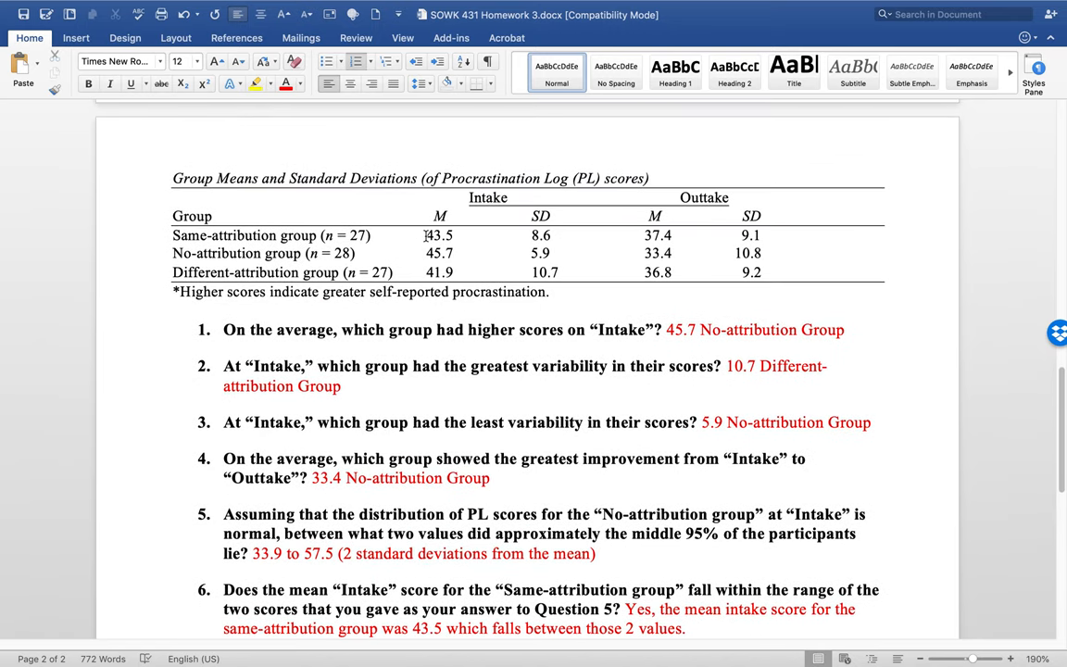
{"action": "double_click", "coordinate": [435, 234]}
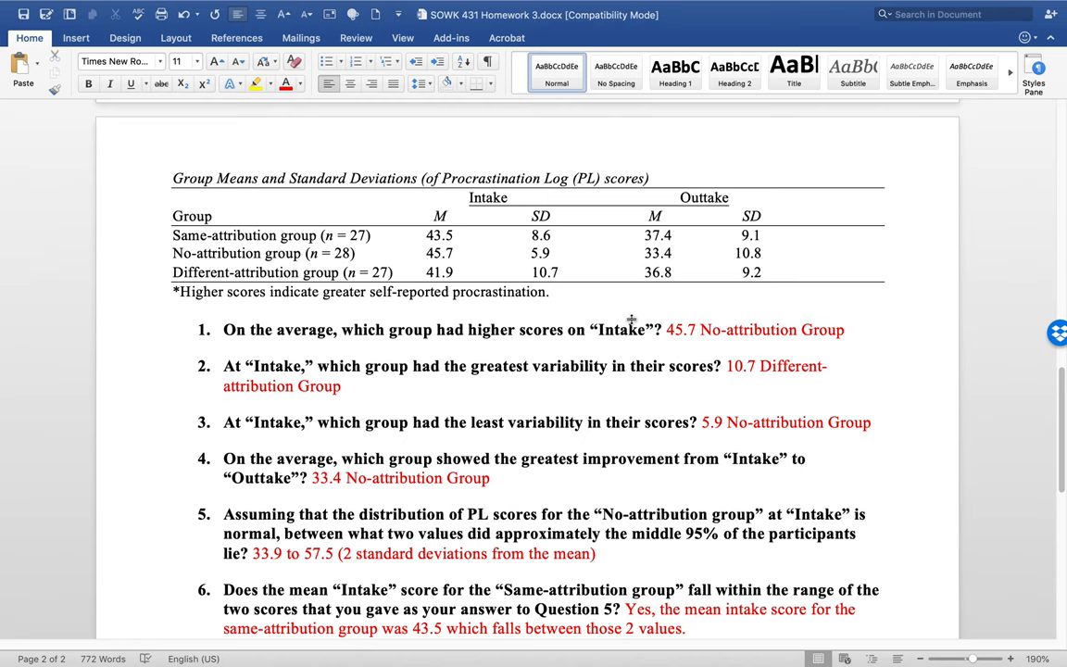
{"action": "left_click", "coordinate": [645, 272]}
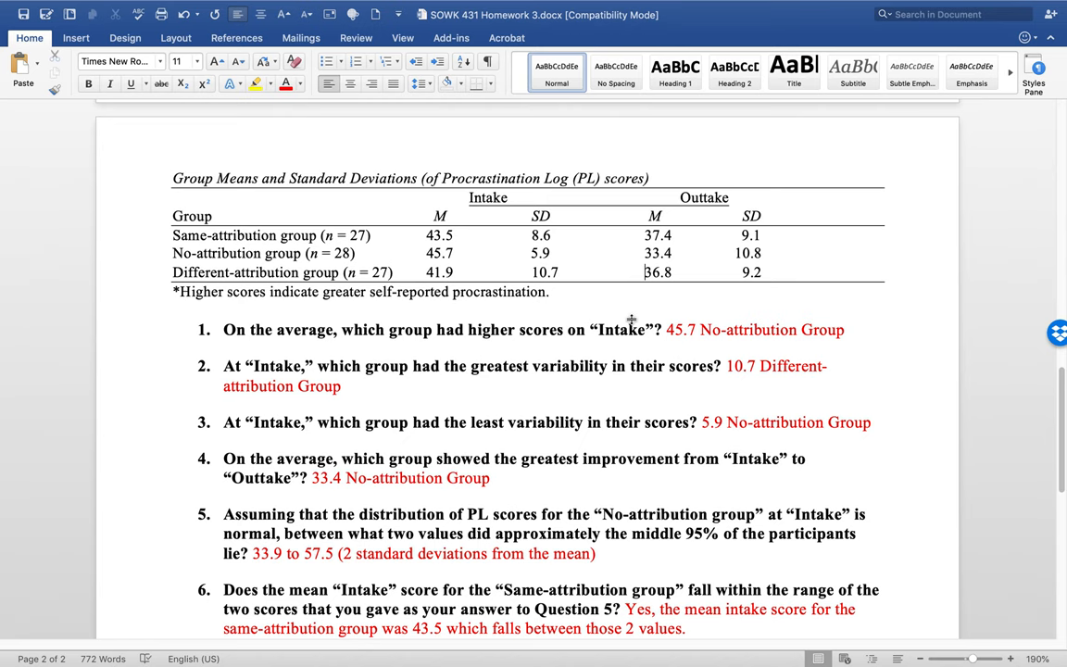